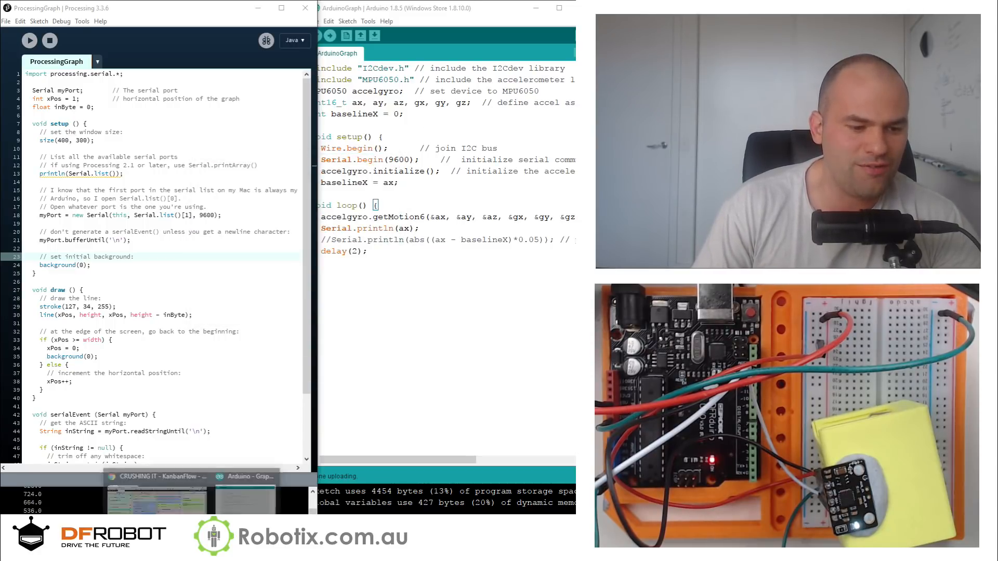
Step: Select the Processing graphing code on the arduino.cc Graph tutorial page in Chrome
{"action": "left_click", "coordinate": [245, 476]}
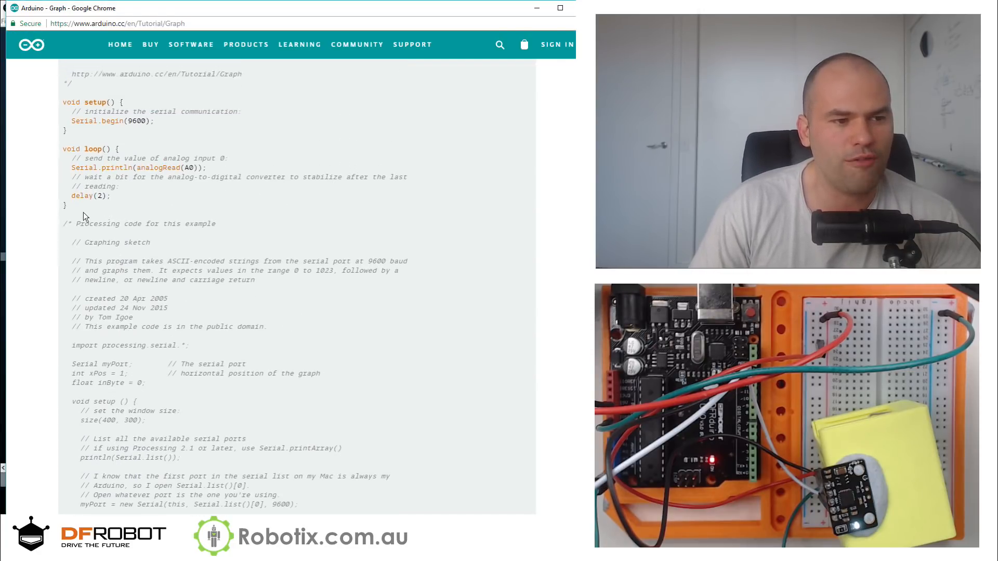
{"action": "left_click_drag", "start_coordinate": [63, 224], "coordinate": [303, 505]}
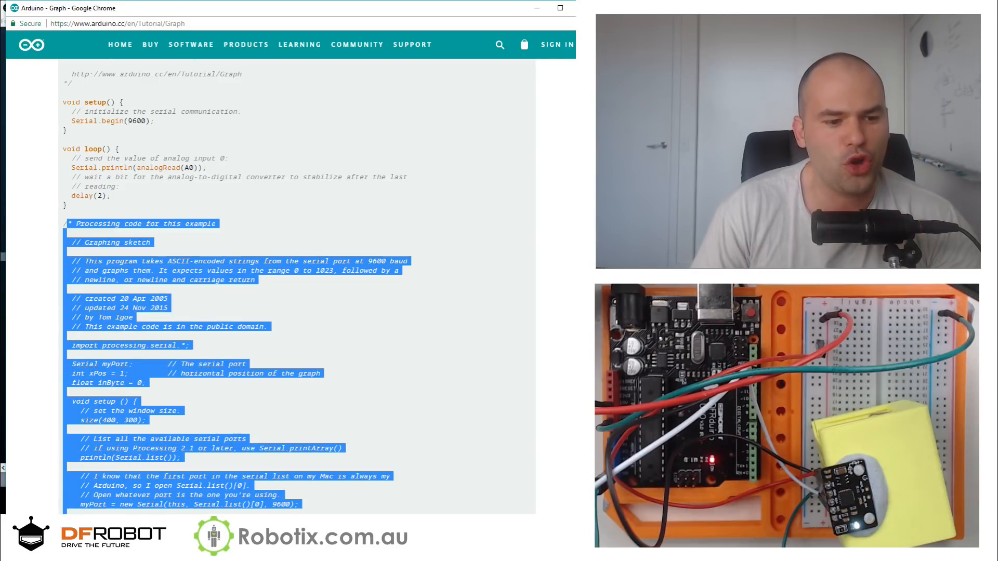
{"action": "scroll", "scroll_direction": "down", "scroll_amount": 3}
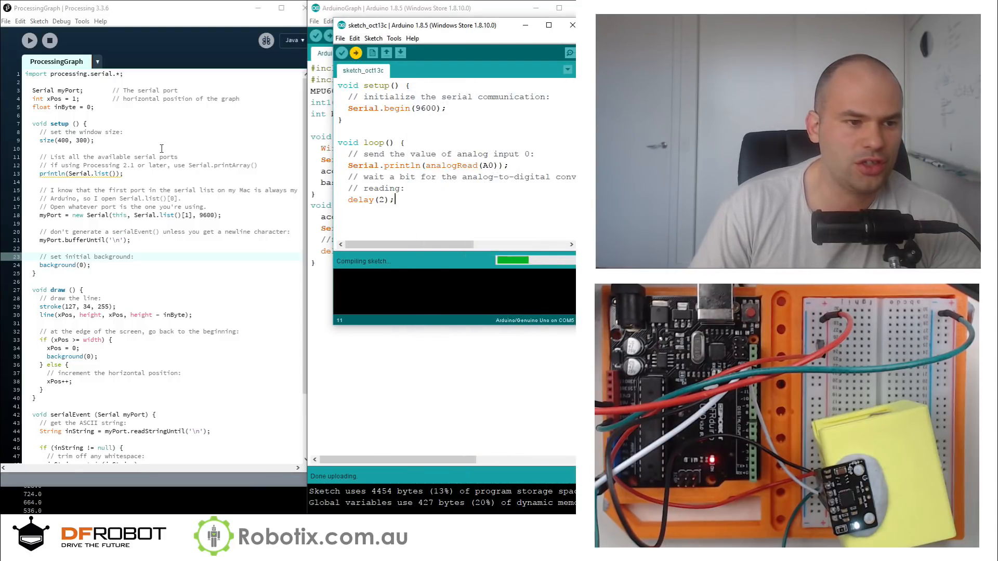
Step: Fix the sketch's compile error, upload it, and check the A0 readings around 340
{"action": "left_click", "coordinate": [341, 53]}
{"action": "type", "text": "}"}
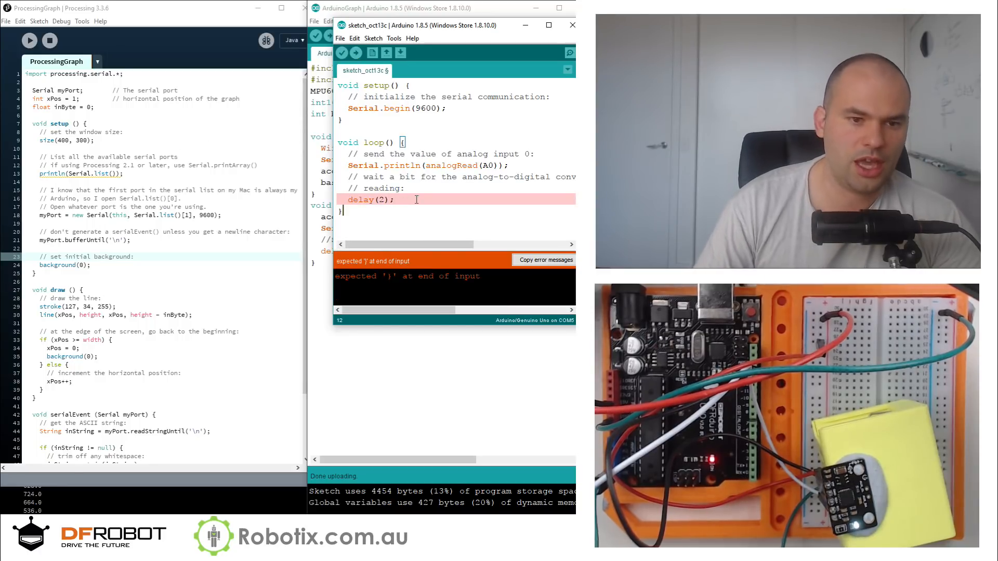
{"action": "left_click", "coordinate": [341, 53]}
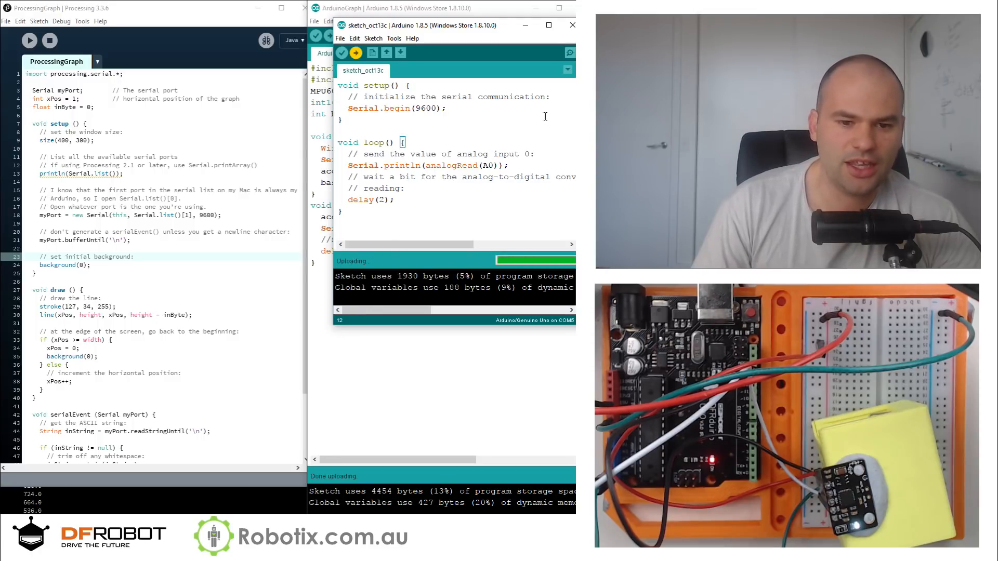
{"action": "left_click", "coordinate": [570, 53]}
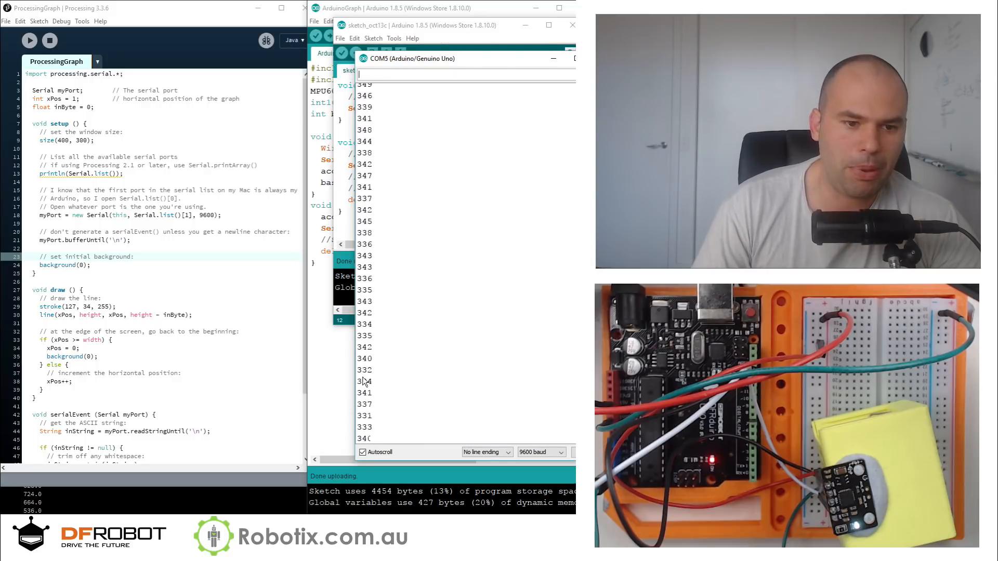
{"action": "left_click", "coordinate": [572, 59]}
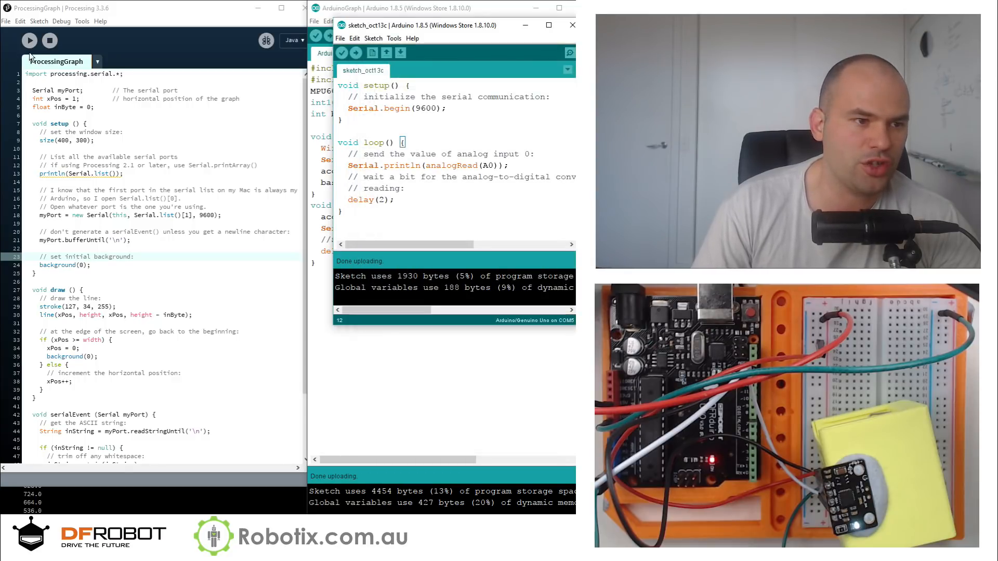
Step: Run ProcessingGraph so its console logs readings around 190 to 198
{"action": "left_click", "coordinate": [29, 40]}
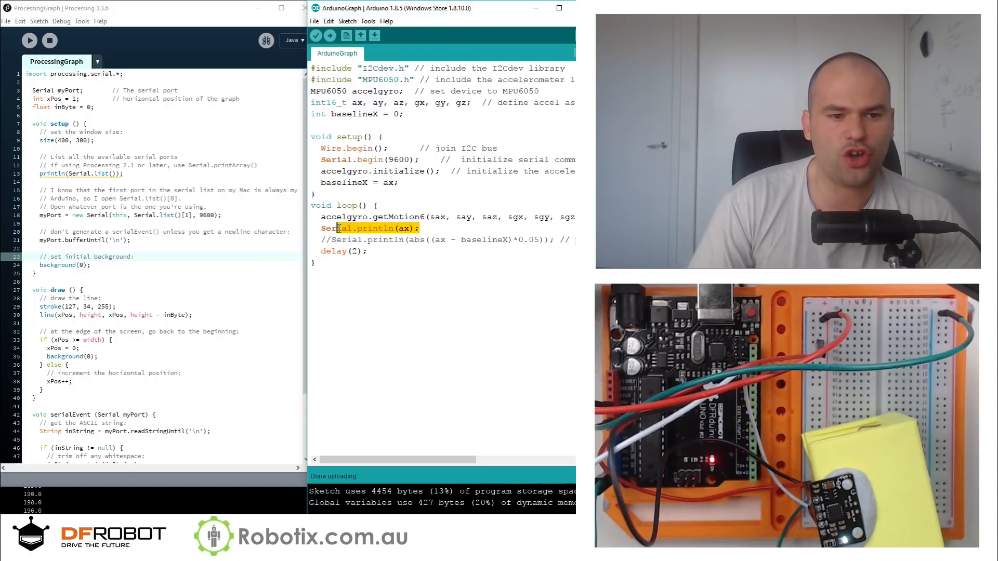
Step: Upload the MPU6050 ax sketch and check serial readings of roughly 476 to 736
{"action": "left_click", "coordinate": [425, 229]}
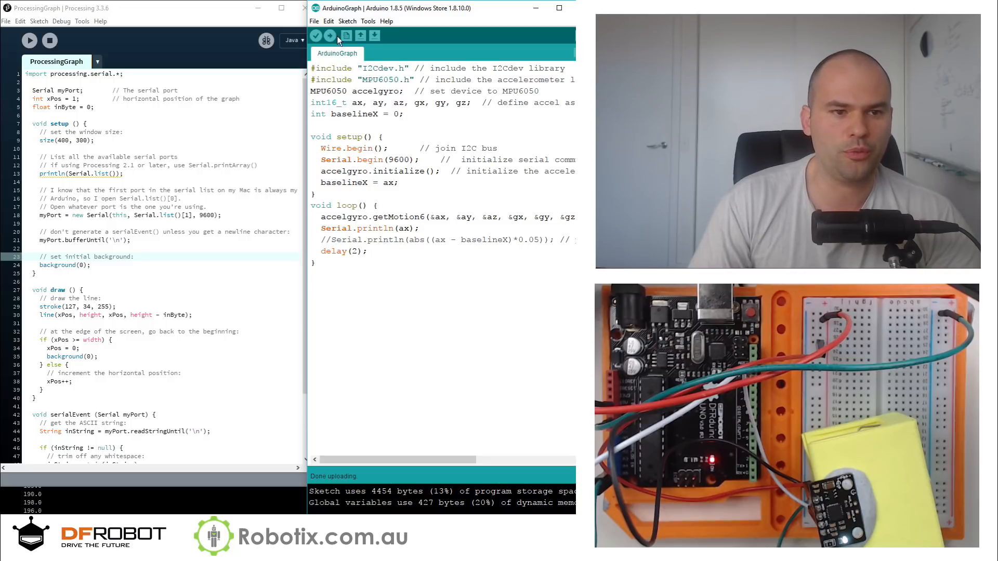
{"action": "left_click", "coordinate": [329, 36]}
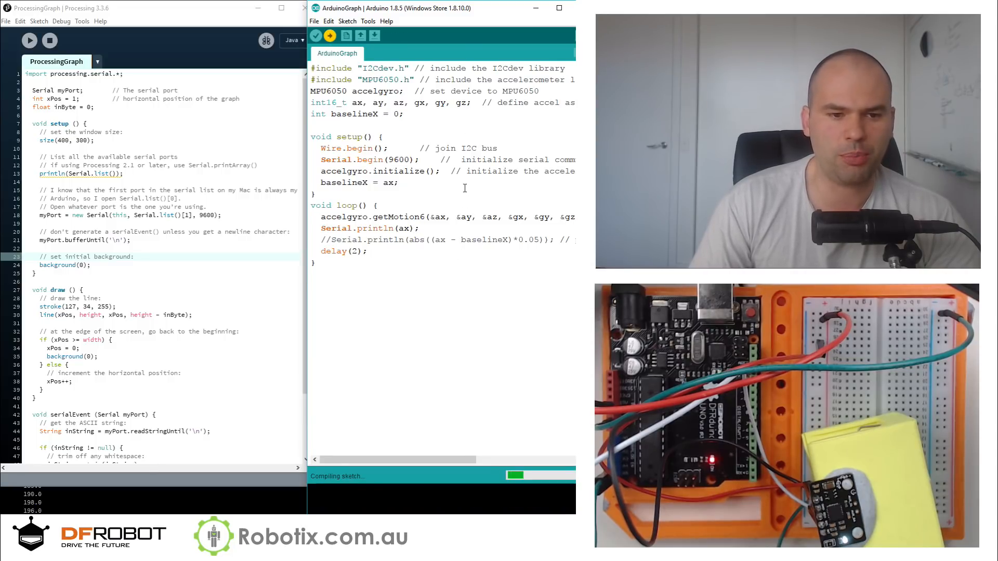
{"action": "left_click", "coordinate": [330, 36]}
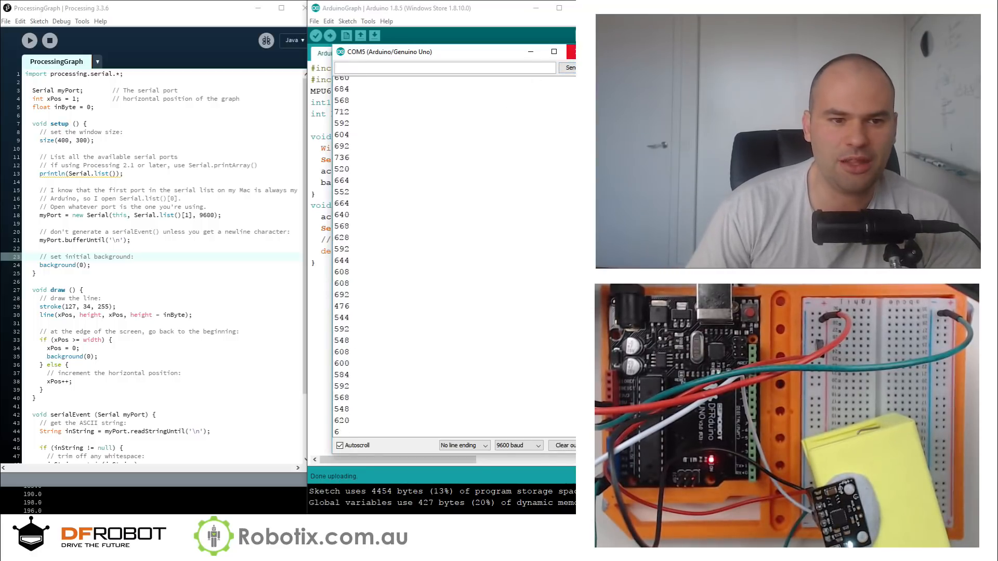
{"action": "left_click", "coordinate": [571, 51]}
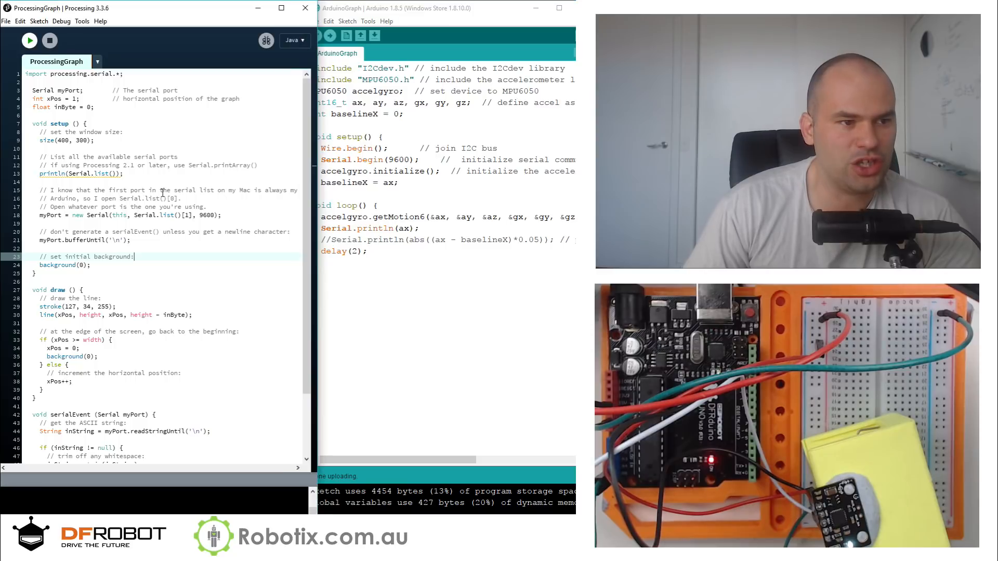
Step: Run ProcessingGraph on the sensor data, logging readings near 820 to 920
{"action": "left_click", "coordinate": [29, 41]}
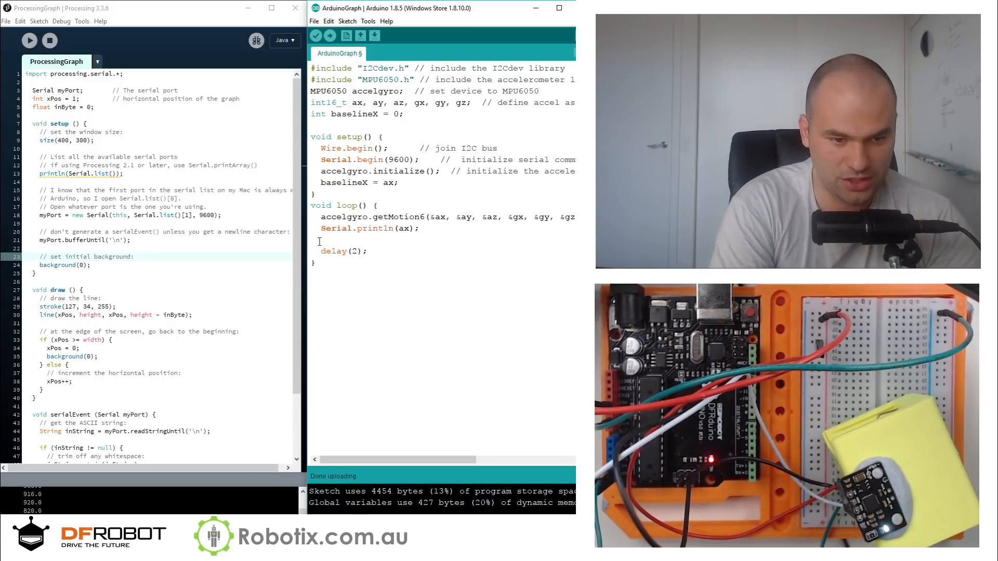
Step: Write Serial.println(abs(ax-baselineX)) in loop() and select the getMotion6 line
{"action": "type", "text": "Serial."}
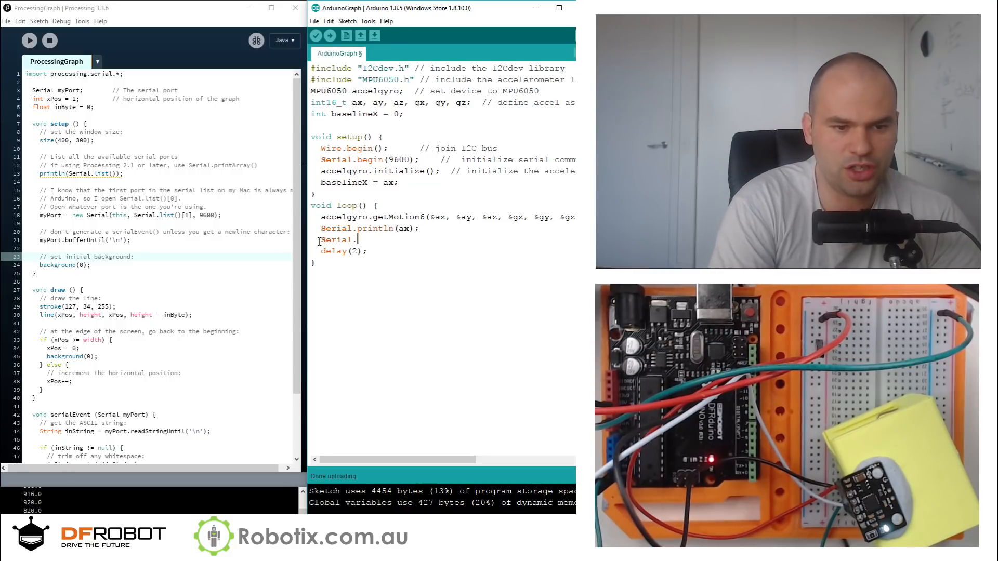
{"action": "type", "text": "println"}
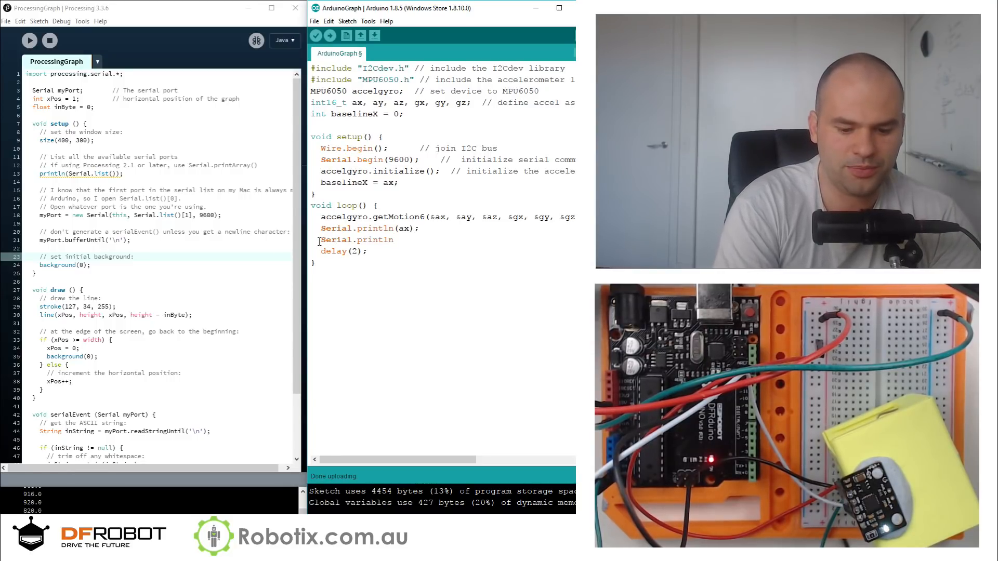
{"action": "type", "text": "("}
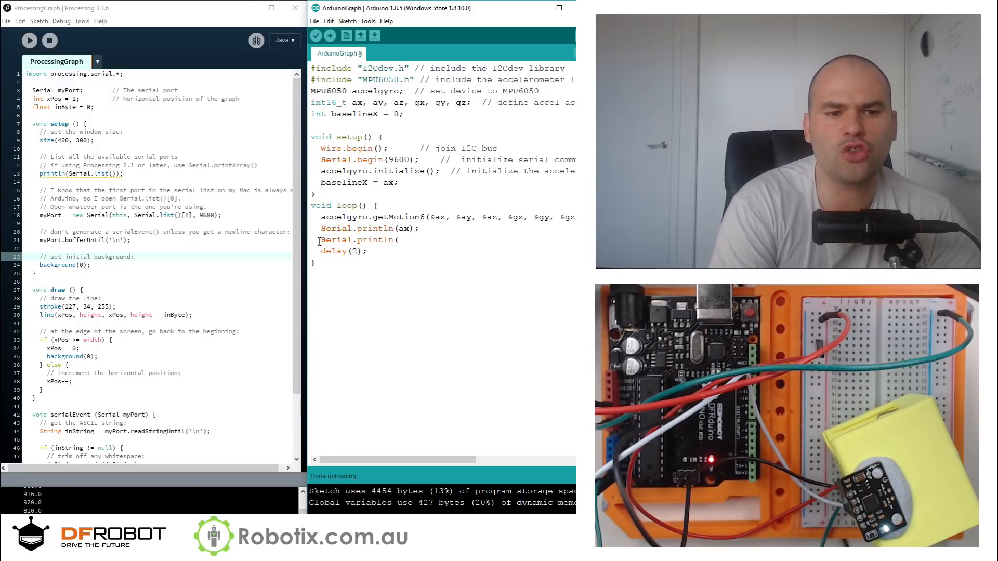
{"action": "type", "text": "abs"}
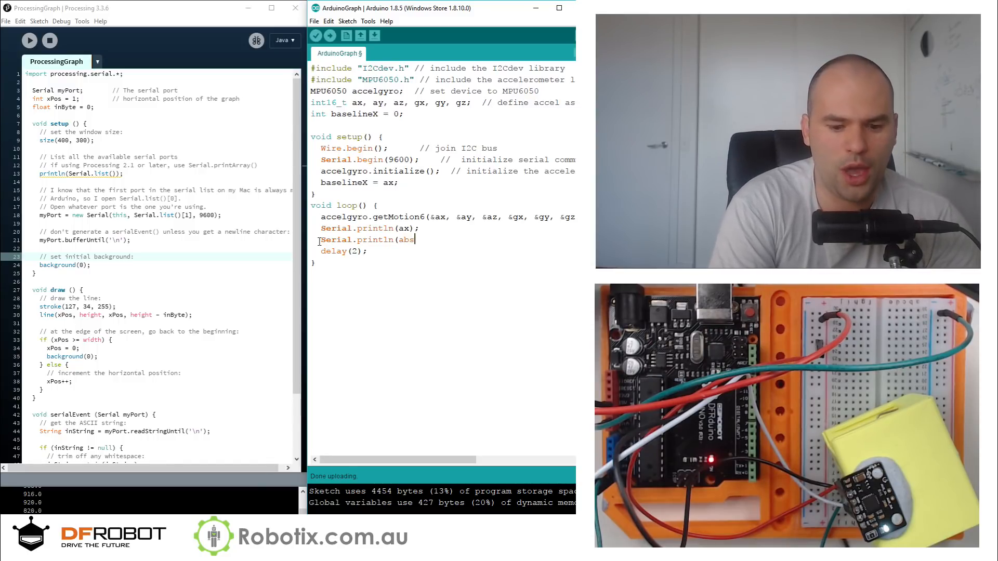
{"action": "type", "text": "()"}
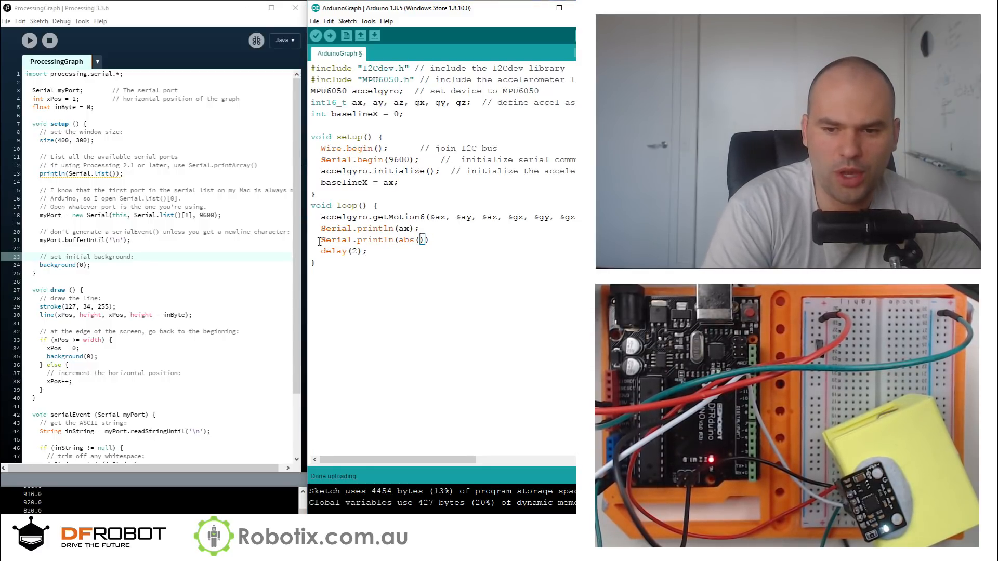
{"action": "type", "text": "a"}
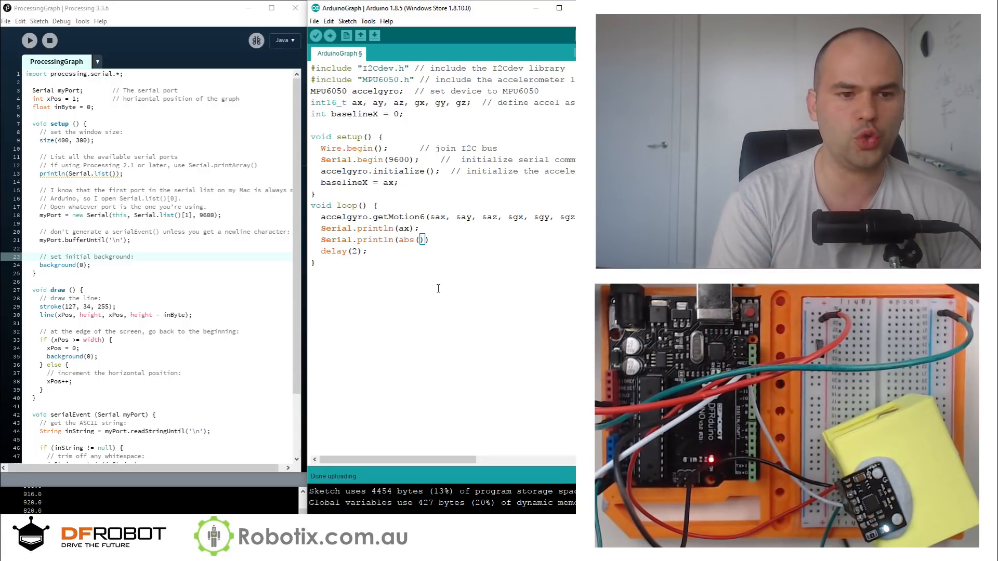
{"action": "type", "text": "ax"}
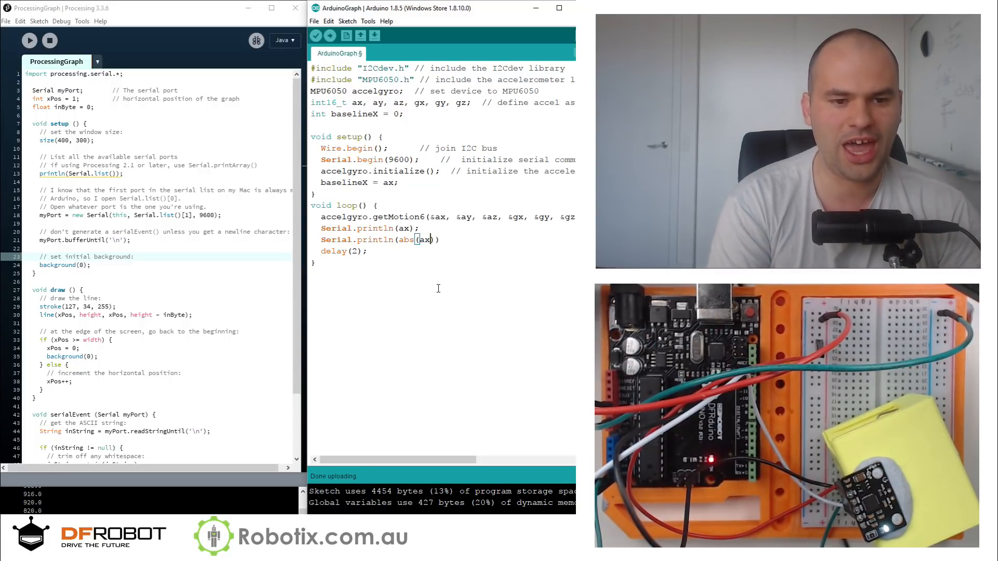
{"action": "type", "text": "-"}
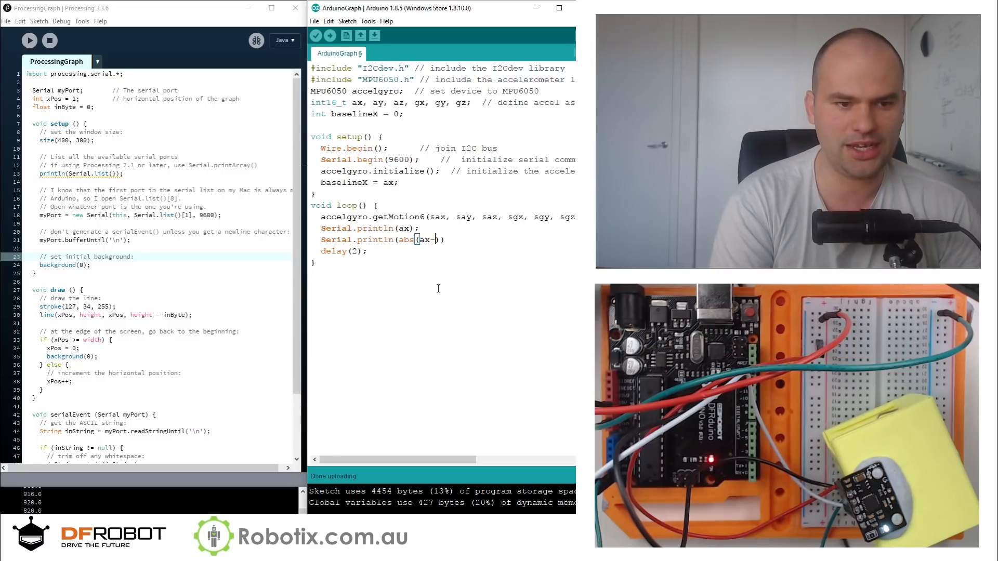
{"action": "type", "text": "baselineX"}
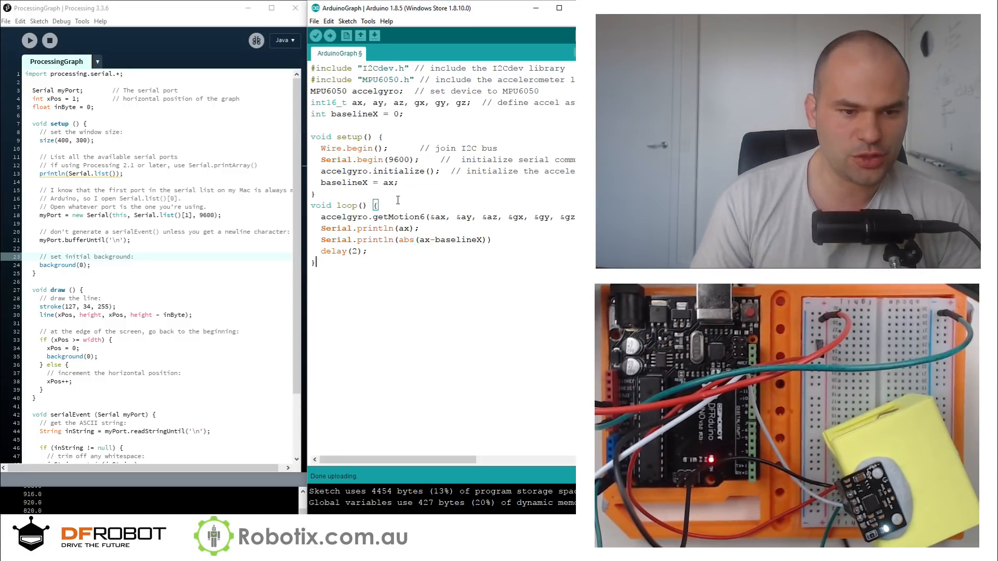
{"action": "triple_click", "coordinate": [352, 183]}
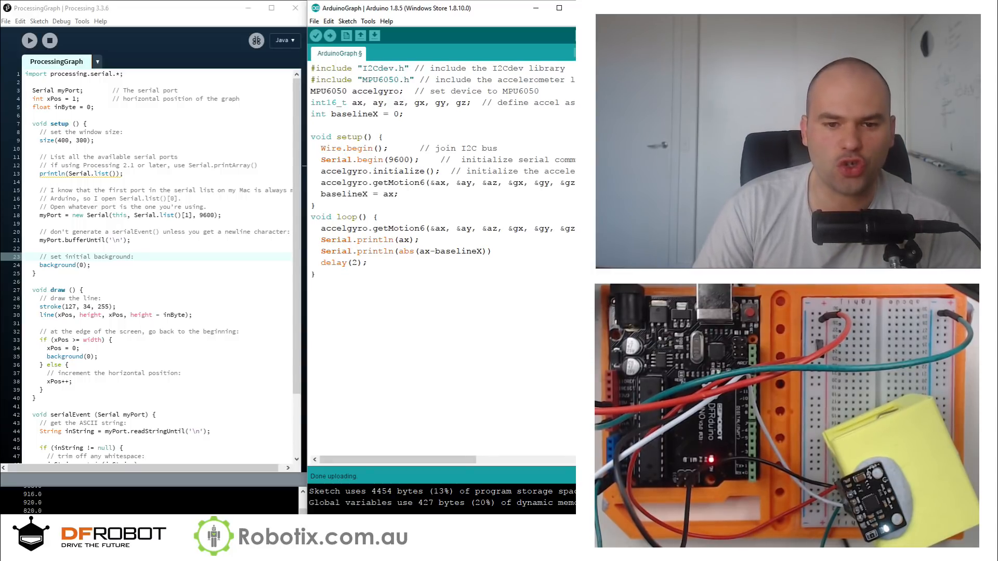
Step: Add the semicolon after Serial.println(abs(ax-baselineX)), then verify and upload to the board
{"action": "left_click_drag", "start_coordinate": [434, 183], "coordinate": [576, 182]}
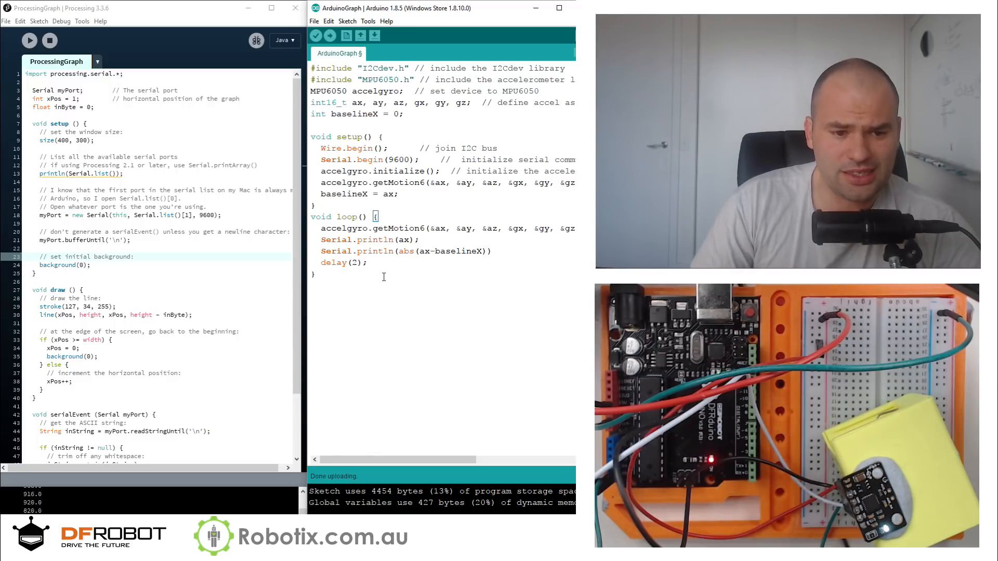
{"action": "double_click", "coordinate": [357, 240]}
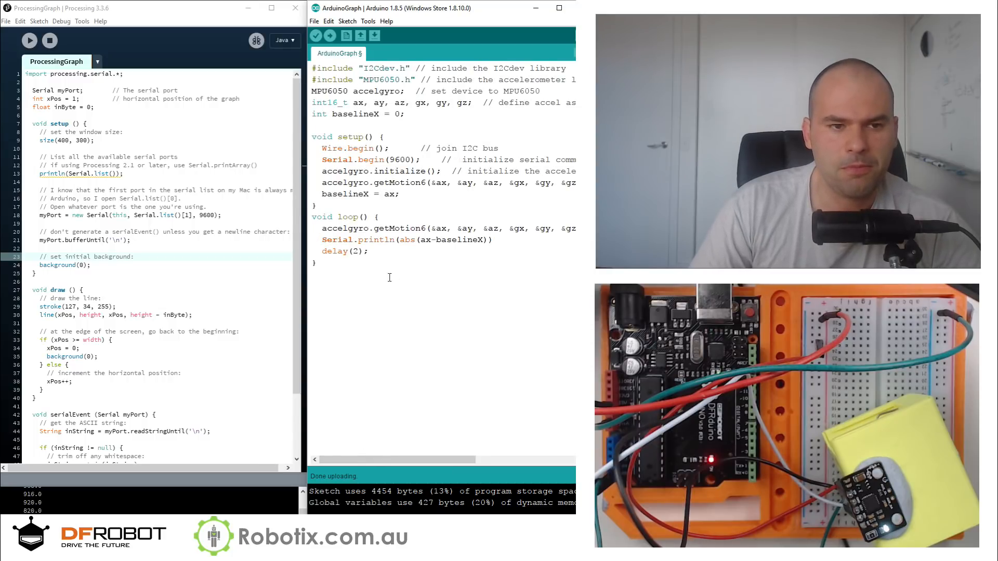
{"action": "left_click", "coordinate": [329, 36]}
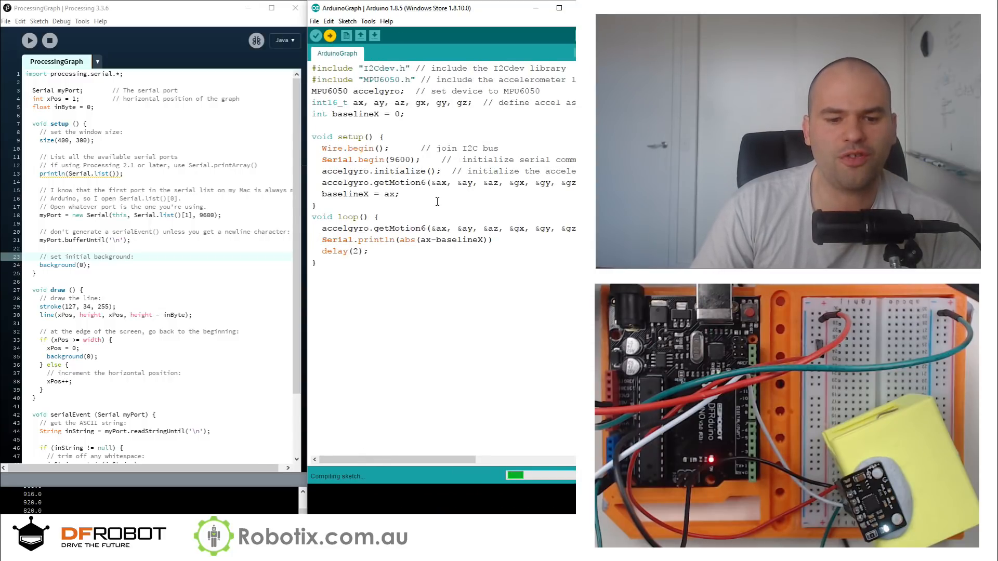
{"action": "left_click", "coordinate": [318, 36]}
{"action": "type", "text": ";"}
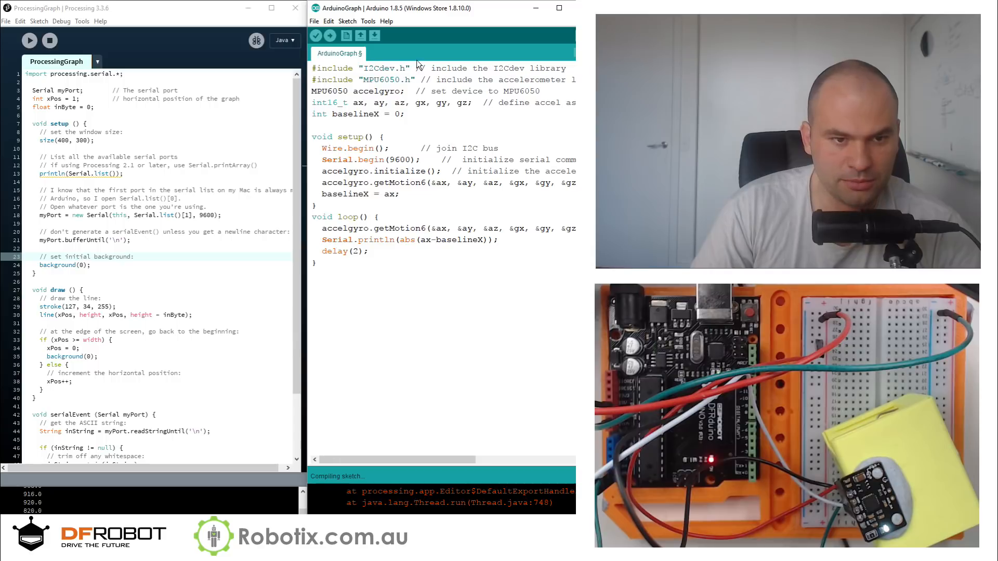
{"action": "mouse_move", "coordinate": [330, 35]}
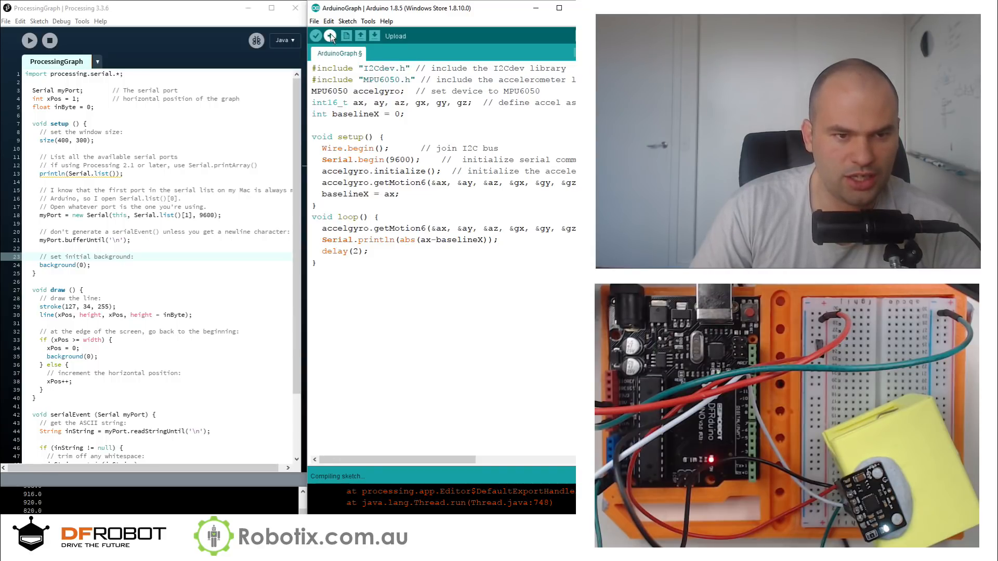
{"action": "left_click", "coordinate": [316, 36]}
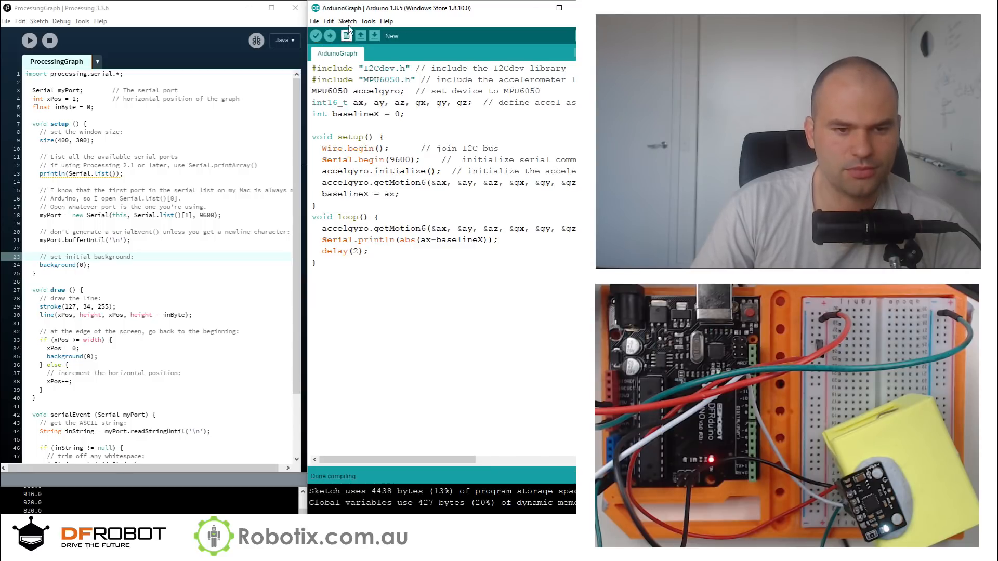
{"action": "left_click", "coordinate": [315, 35]}
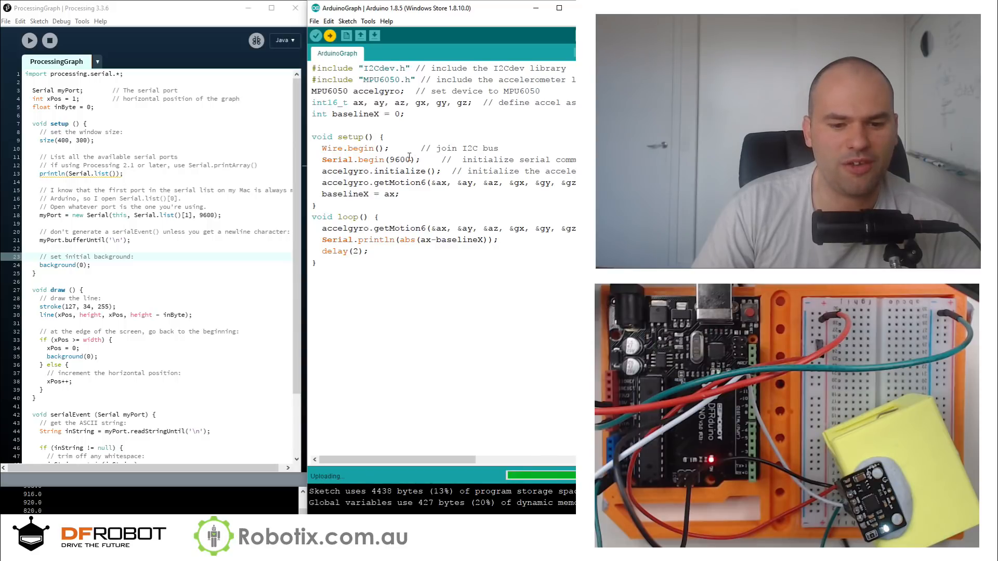
{"action": "left_click", "coordinate": [29, 40]}
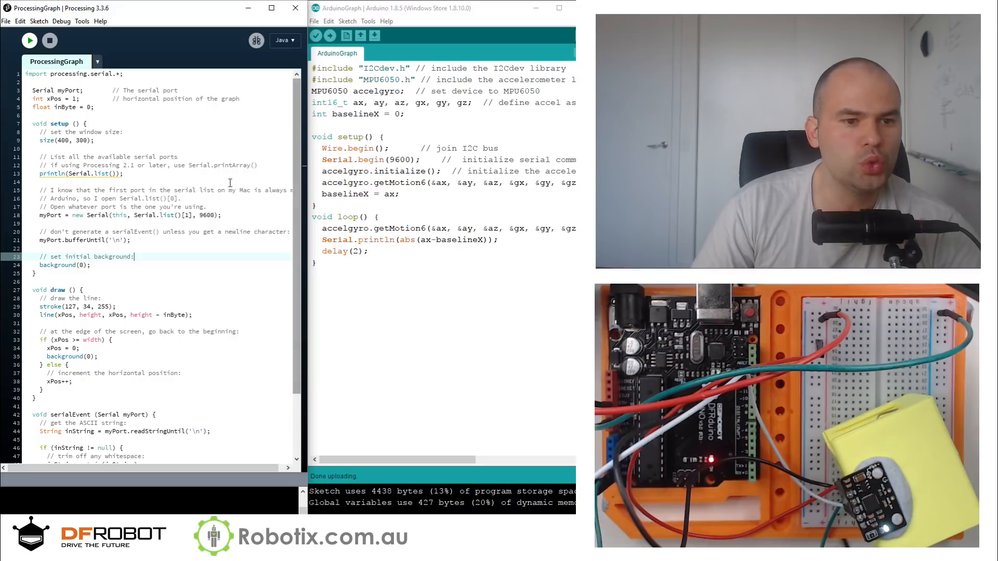
{"action": "left_click", "coordinate": [29, 40]}
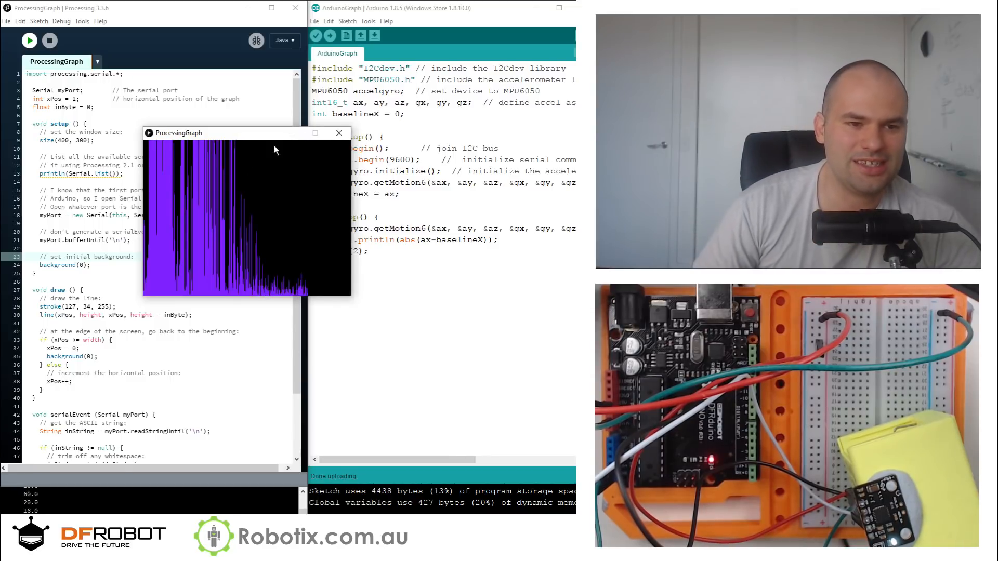
{"action": "left_click", "coordinate": [337, 133]}
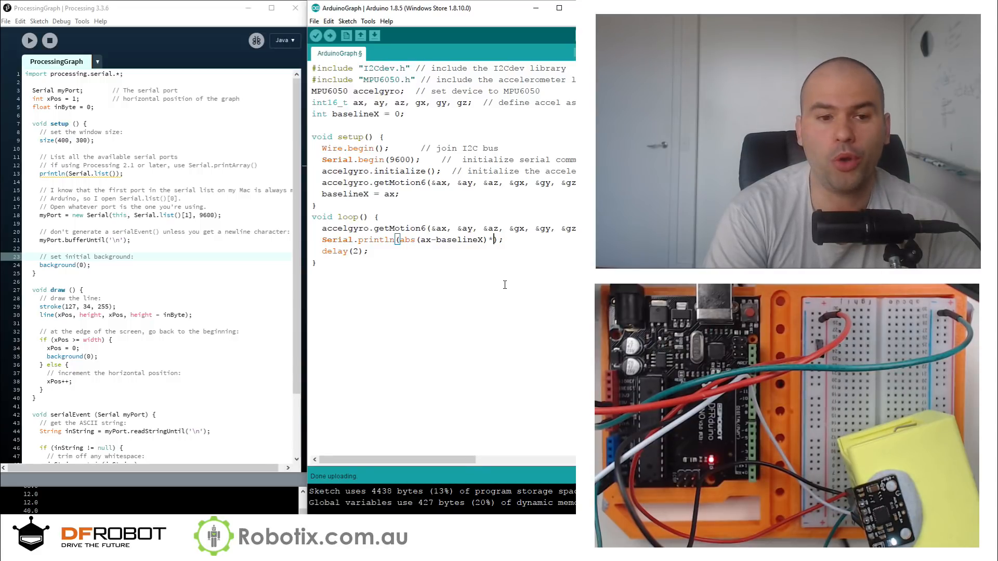
Step: Append *0.06 to abs(ax-baselineX) in the Serial.println line
{"action": "type", "text": "0"}
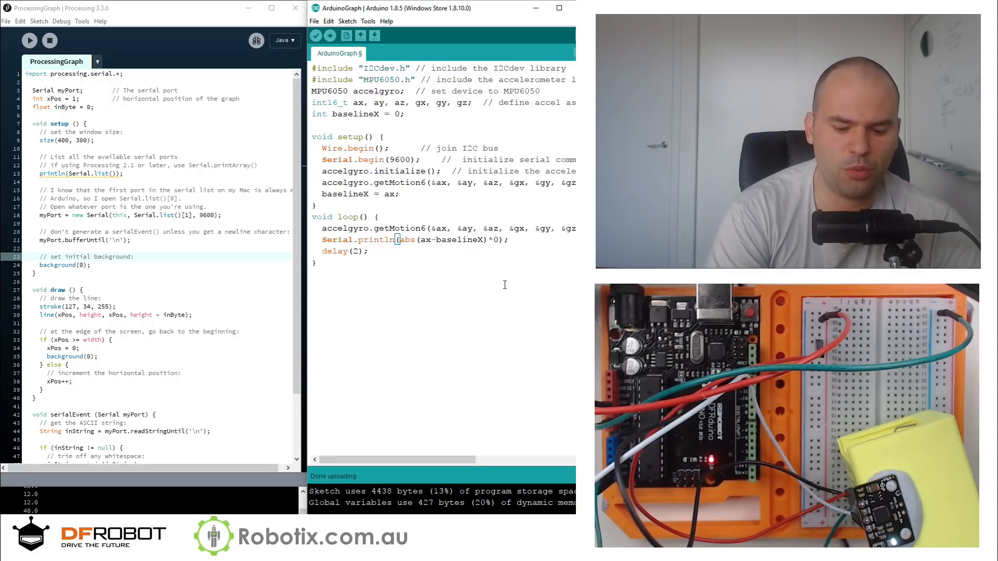
{"action": "type", "text": ".06"}
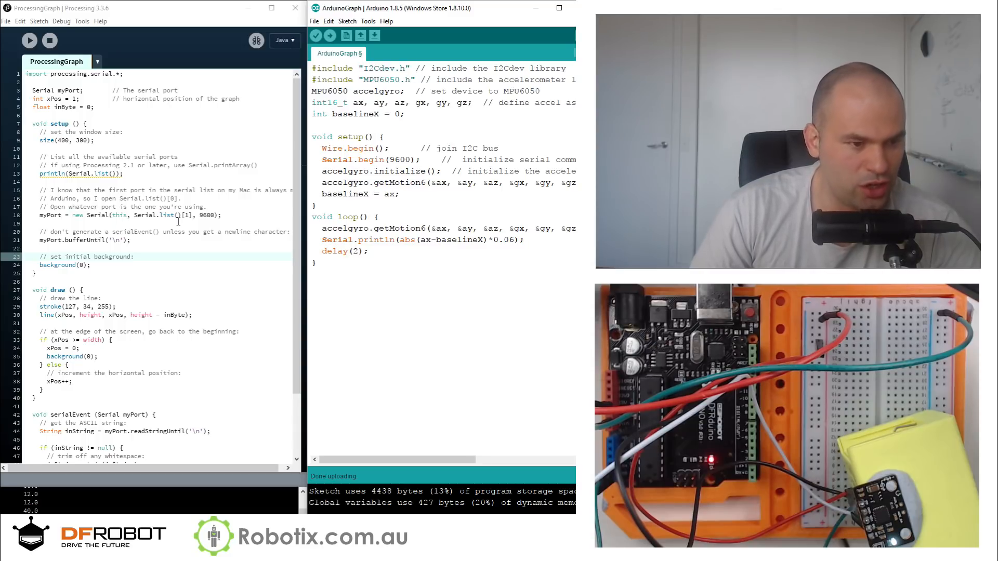
{"action": "scroll", "scroll_direction": "down", "scroll_amount": 3}
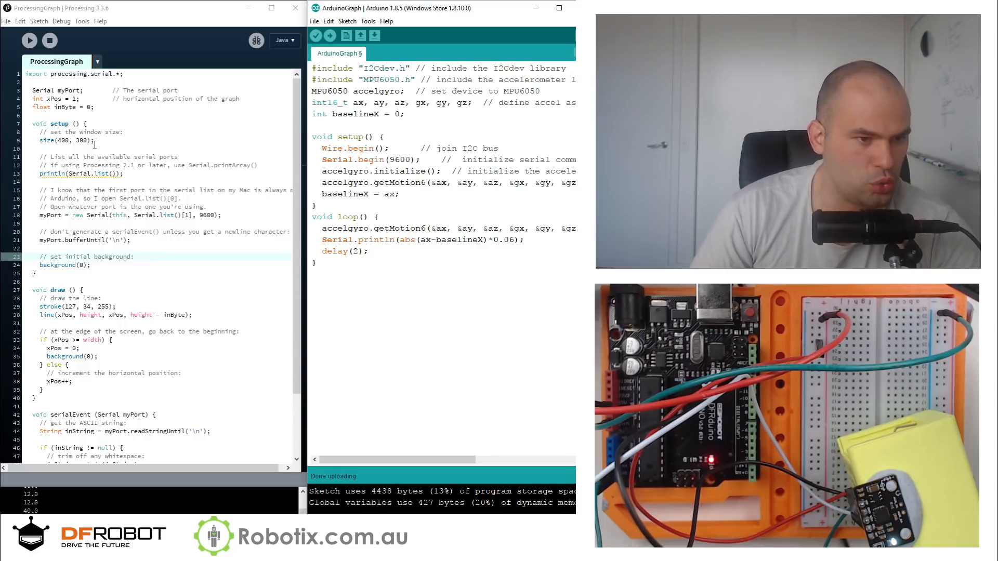
Step: Change size(400, 300) to size(600, 1000) in setup() and run the graph sketch
{"action": "double_click", "coordinate": [62, 140]}
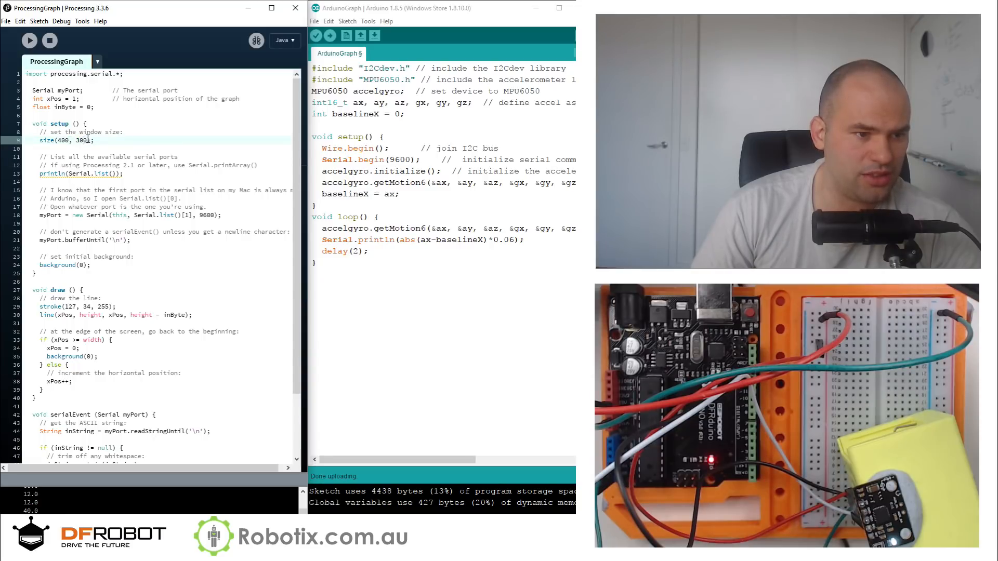
{"action": "double_click", "coordinate": [82, 140]}
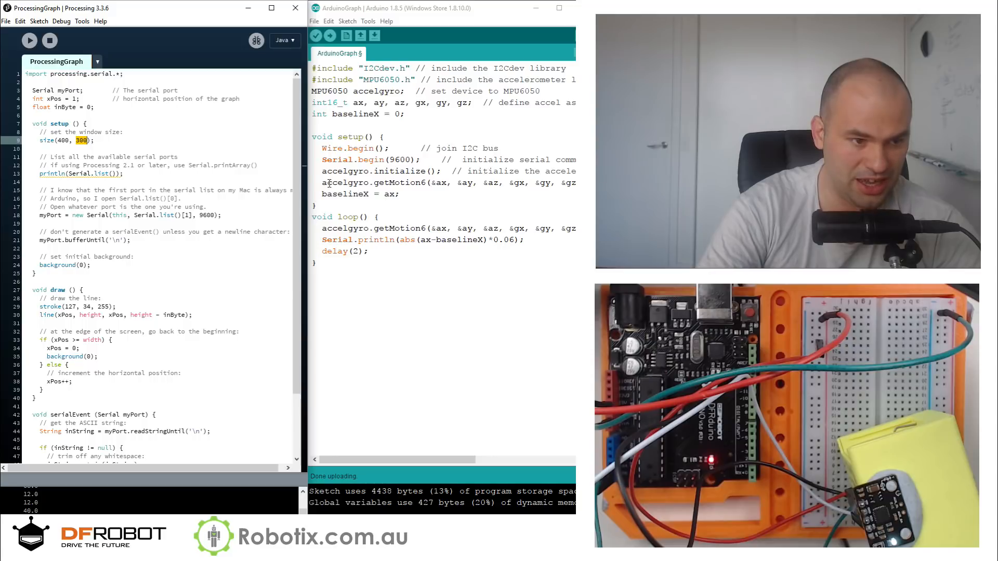
{"action": "type", "text": "100"}
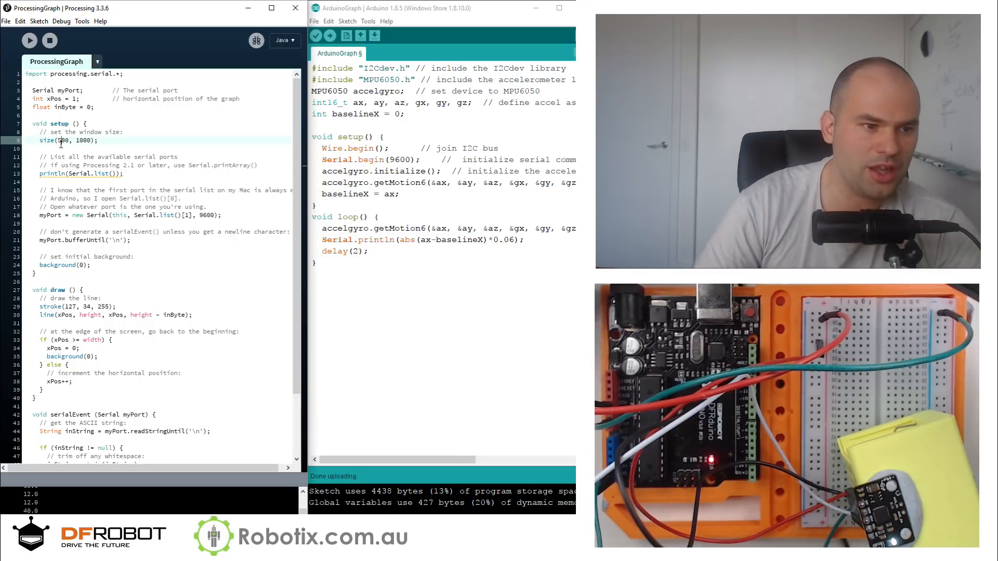
{"action": "scroll", "scroll_direction": "down", "scroll_amount": 3}
{"action": "type", "text": "6"}
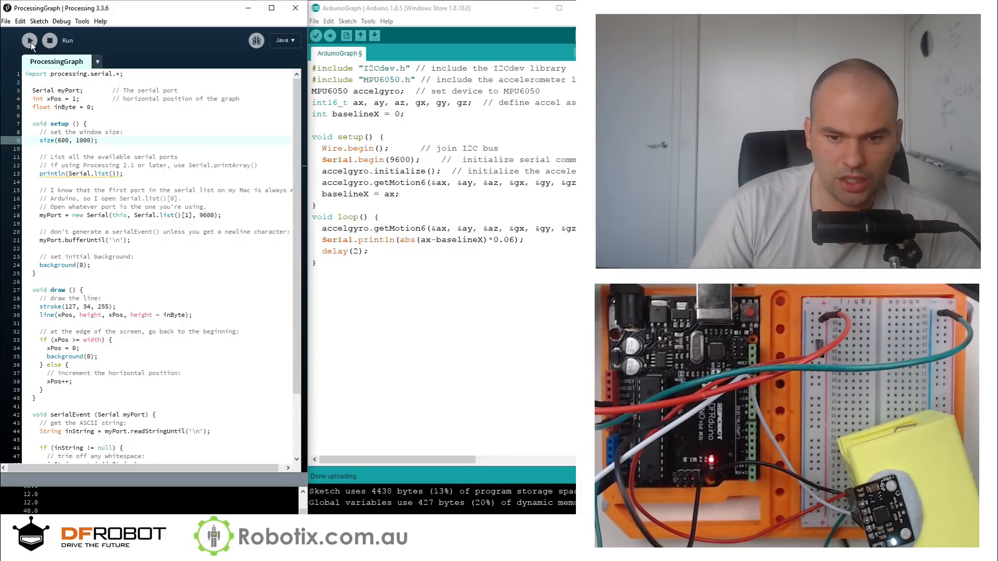
{"action": "left_click", "coordinate": [374, 35]}
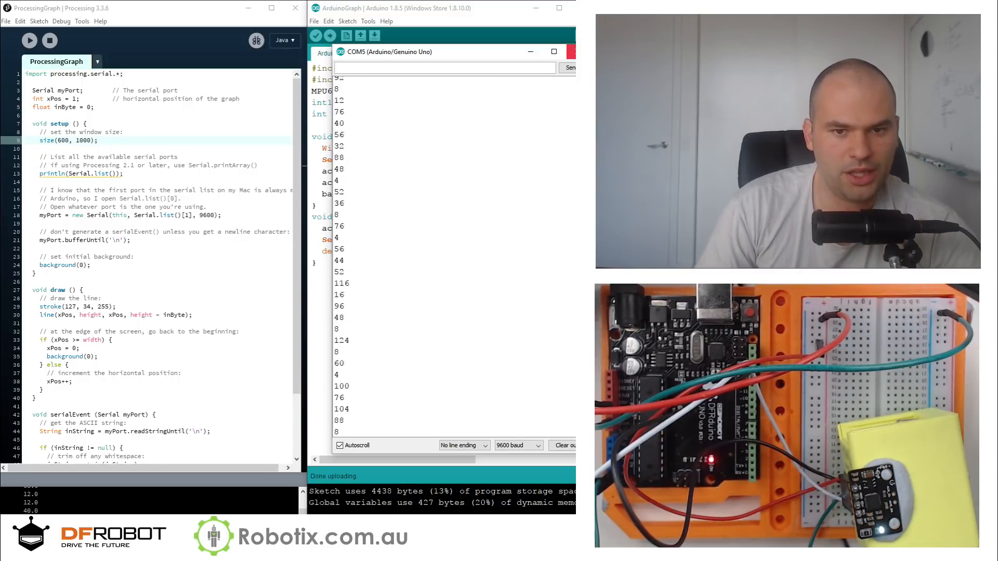
{"action": "left_click", "coordinate": [554, 52]}
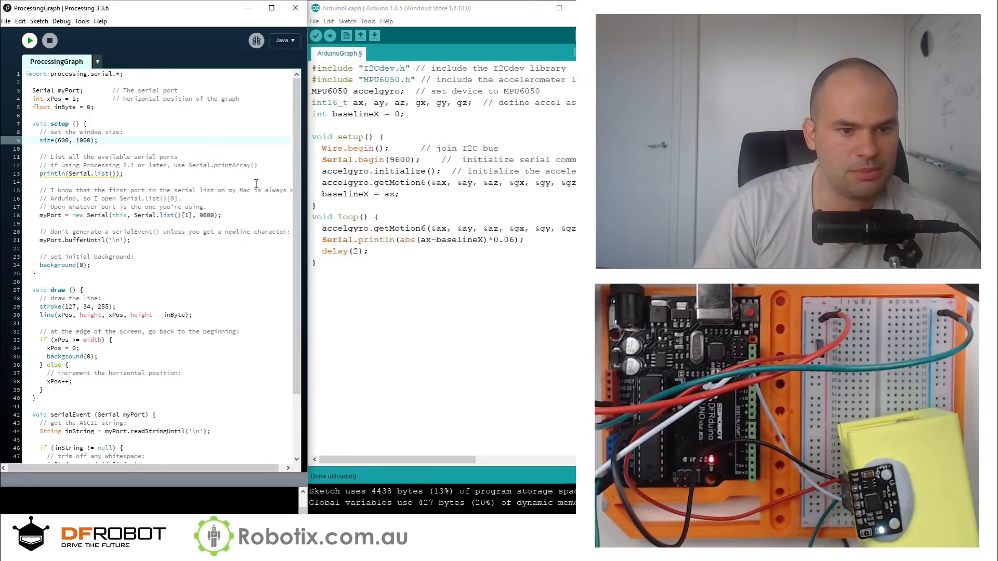
{"action": "left_click", "coordinate": [29, 40]}
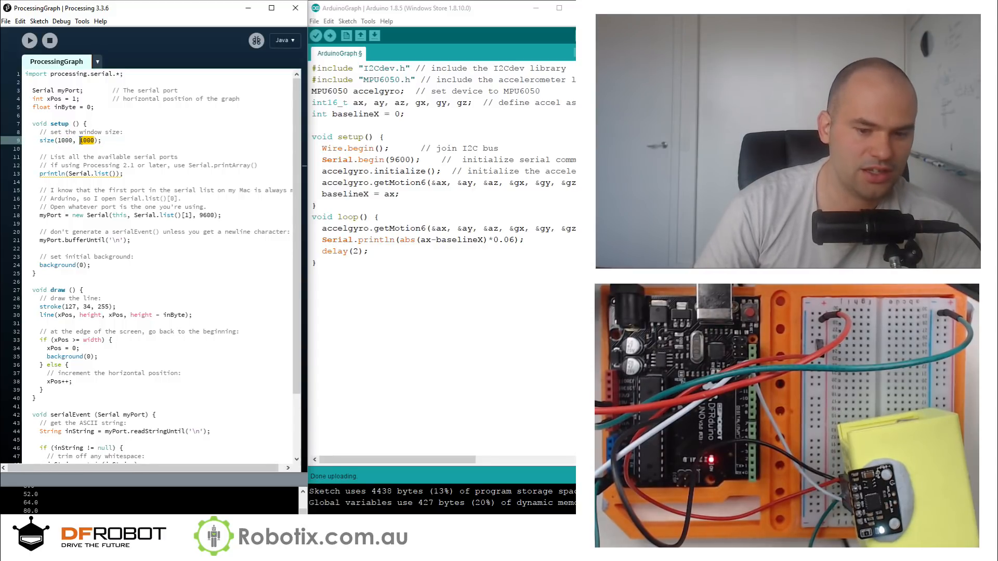
Step: Set the window to size(1000, 600), run the graph once, and close it
{"action": "type", "text": "600"}
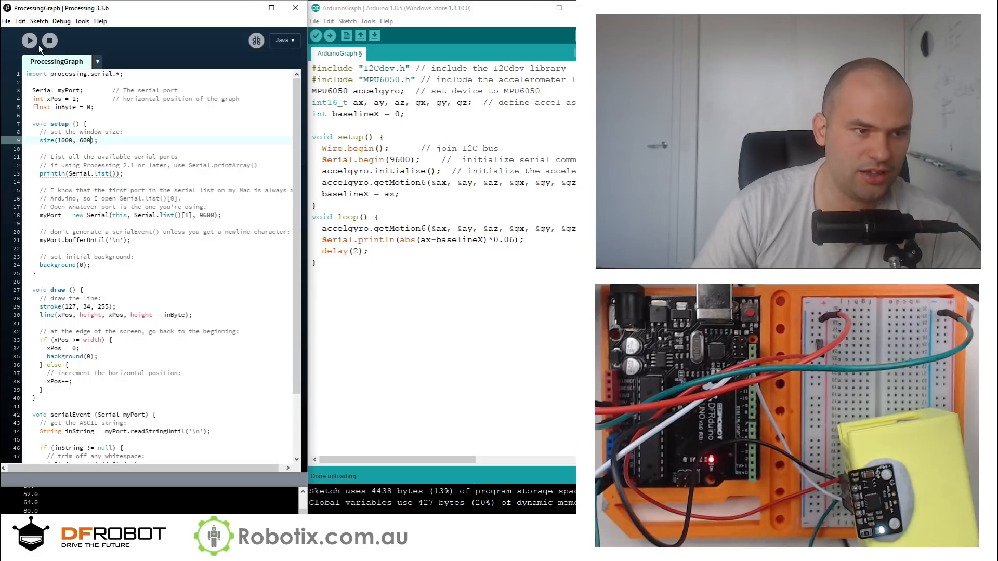
{"action": "left_click", "coordinate": [29, 40]}
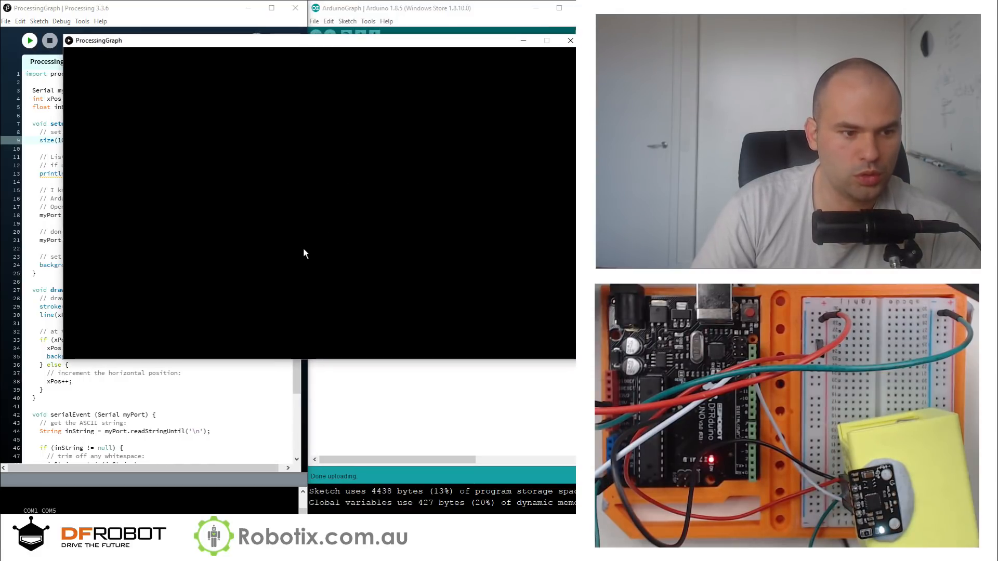
{"action": "mouse_move", "coordinate": [423, 218]}
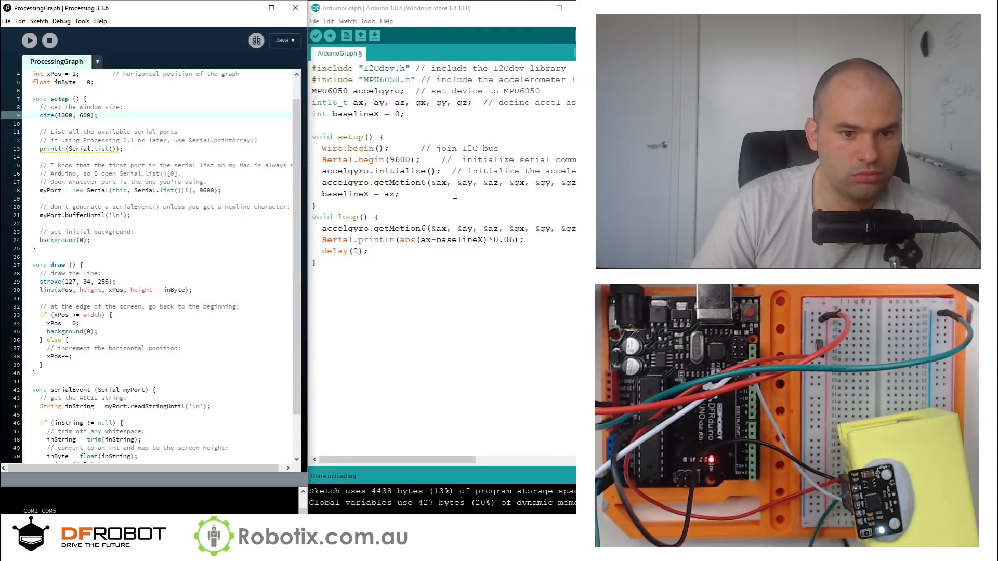
{"action": "left_click", "coordinate": [384, 34]}
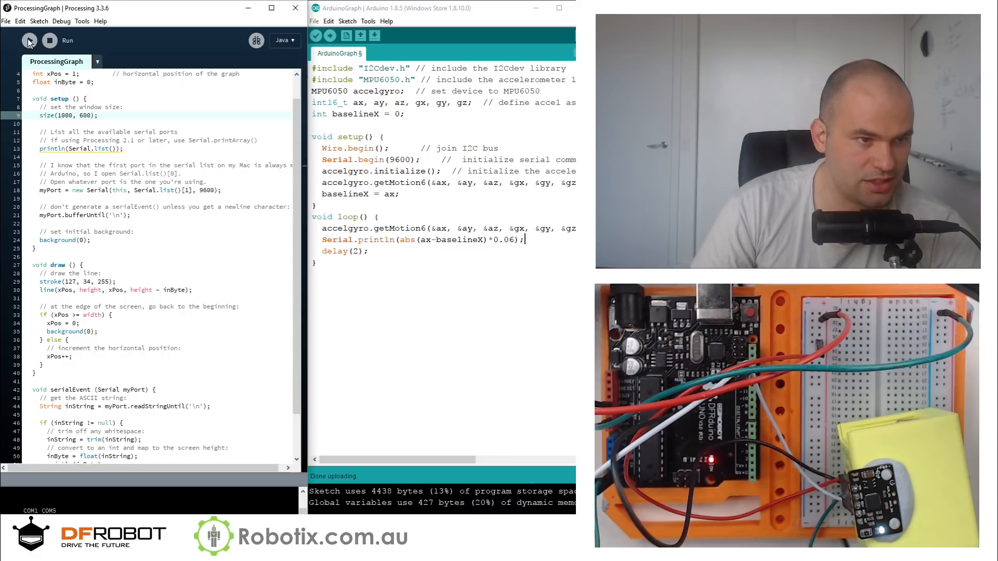
{"action": "left_click", "coordinate": [29, 40]}
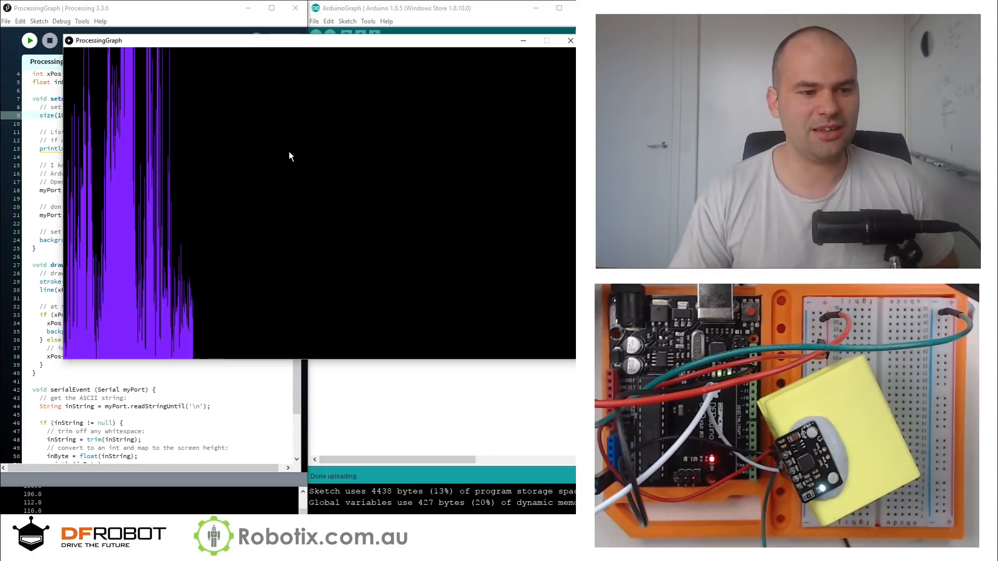
{"action": "left_click", "coordinate": [570, 40]}
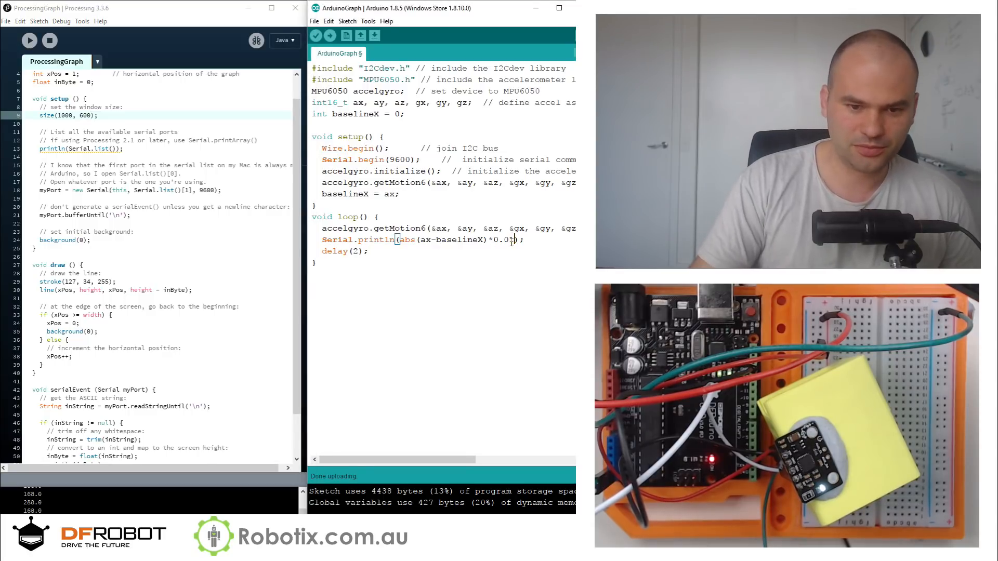
{"action": "left_click", "coordinate": [316, 35]}
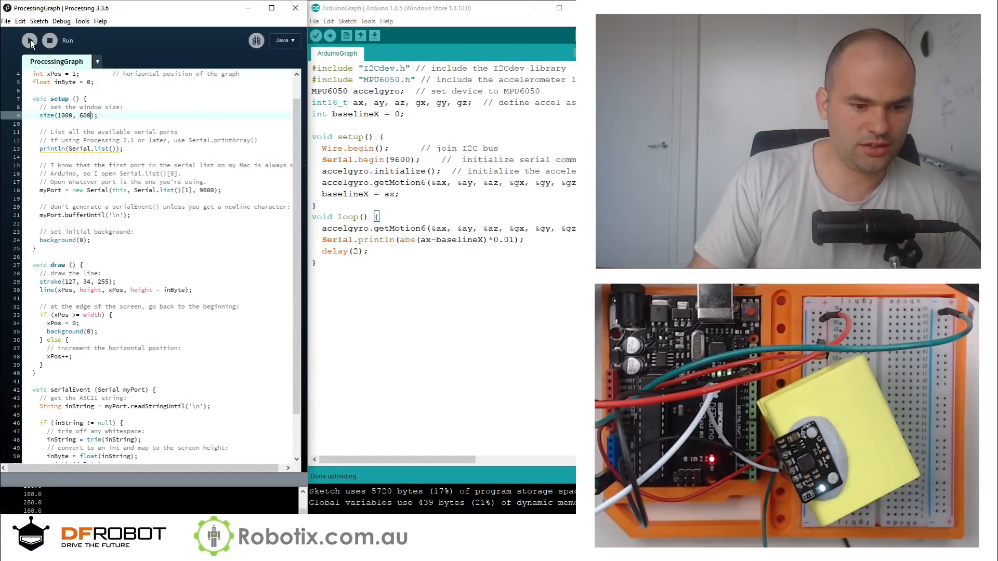
Step: Run the Processing live graph, then change the Arduino print multiplier from 0.01 to 0.03
{"action": "left_click", "coordinate": [30, 40]}
{"action": "type", "text": "3"}
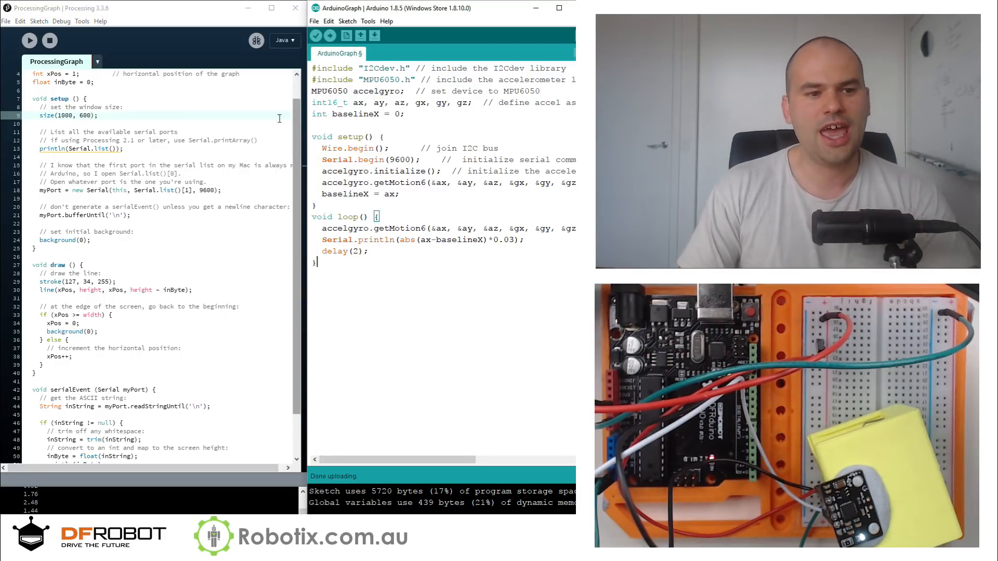
Step: Rerun the Processing graph with readings near 2–11, close it, and switch ax to az
{"action": "left_click", "coordinate": [329, 36]}
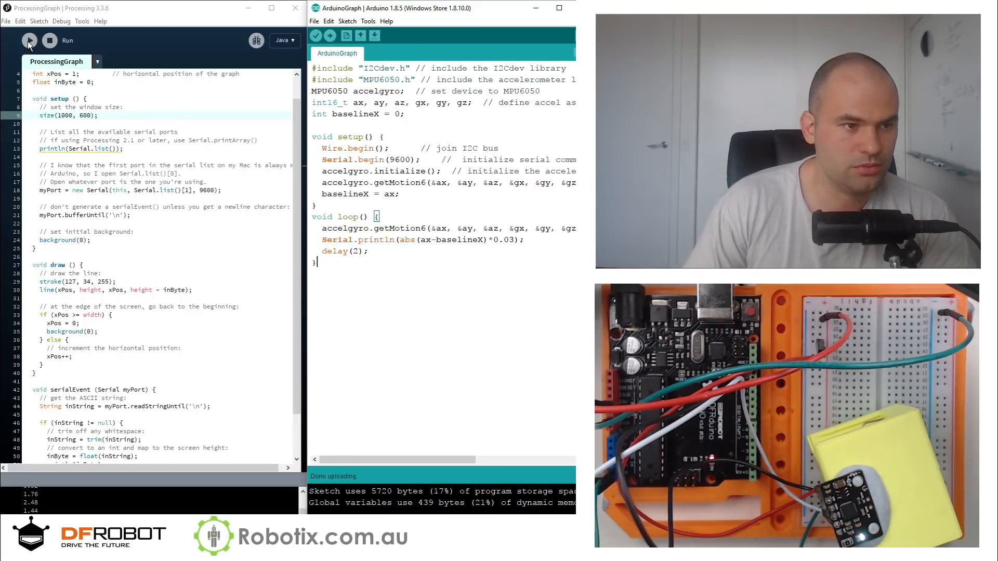
{"action": "left_click", "coordinate": [29, 40]}
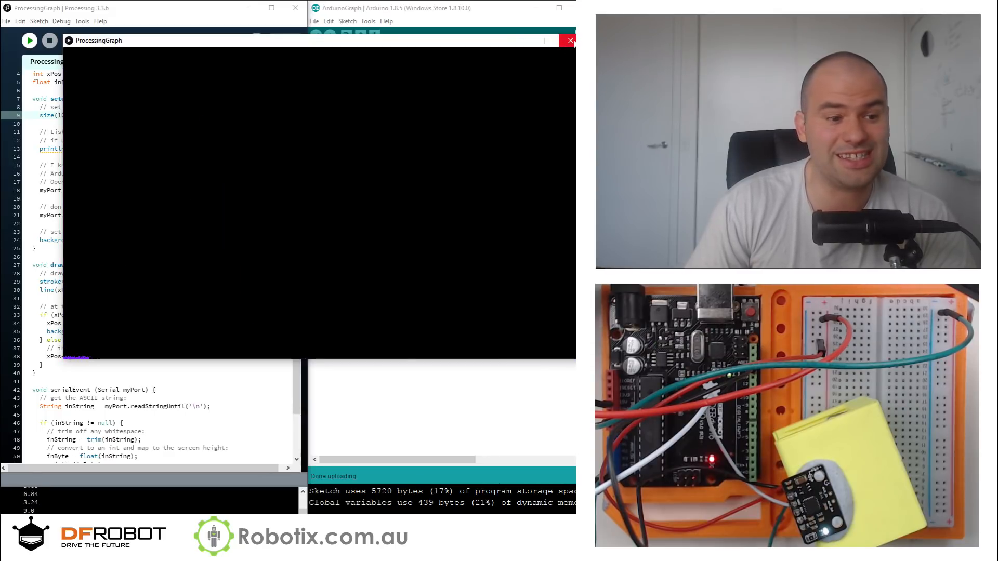
{"action": "left_click", "coordinate": [568, 40]}
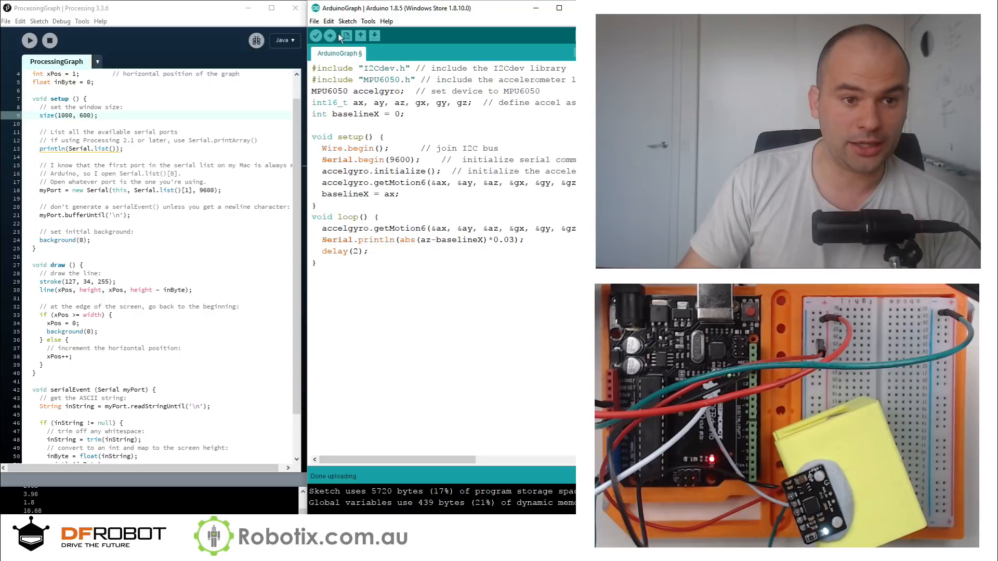
Step: Upload the az sketch and view its purple-band graph logging values near 440
{"action": "left_click", "coordinate": [315, 36]}
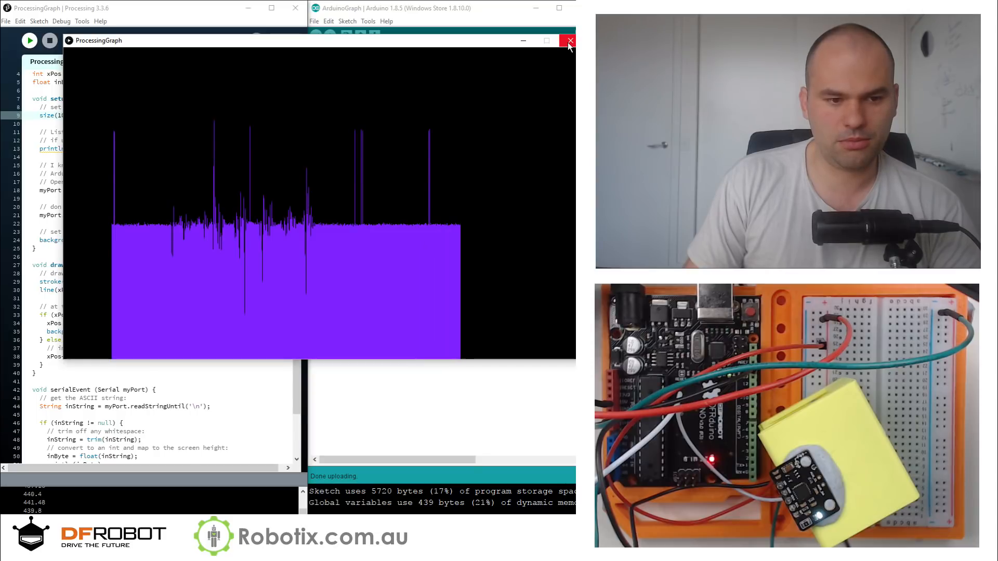
{"action": "left_click", "coordinate": [568, 40]}
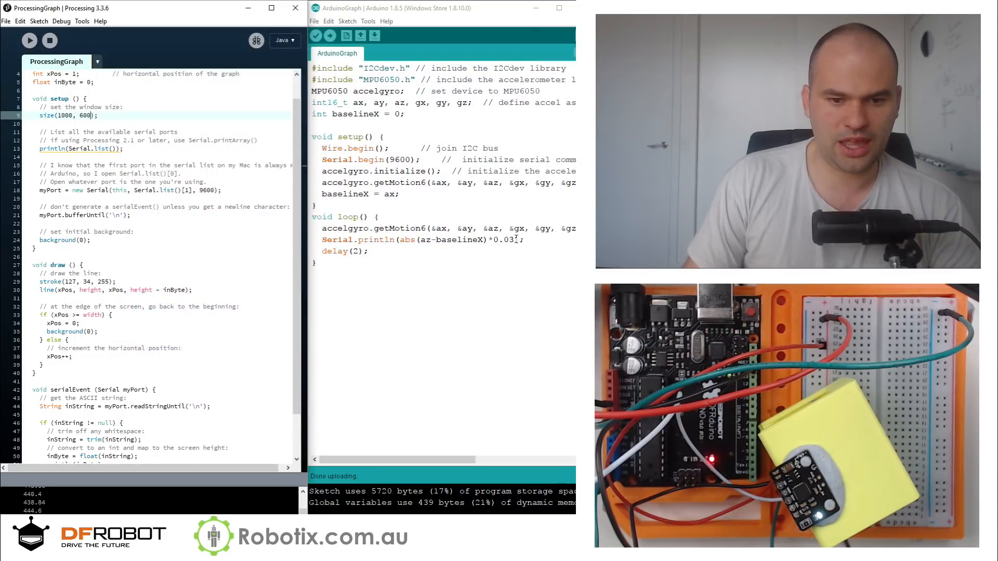
Step: Rewrite the println argument as unscaled gz-baselineX and upload it to the board
{"action": "double_click", "coordinate": [505, 240]}
{"action": "type", "text": "g"}
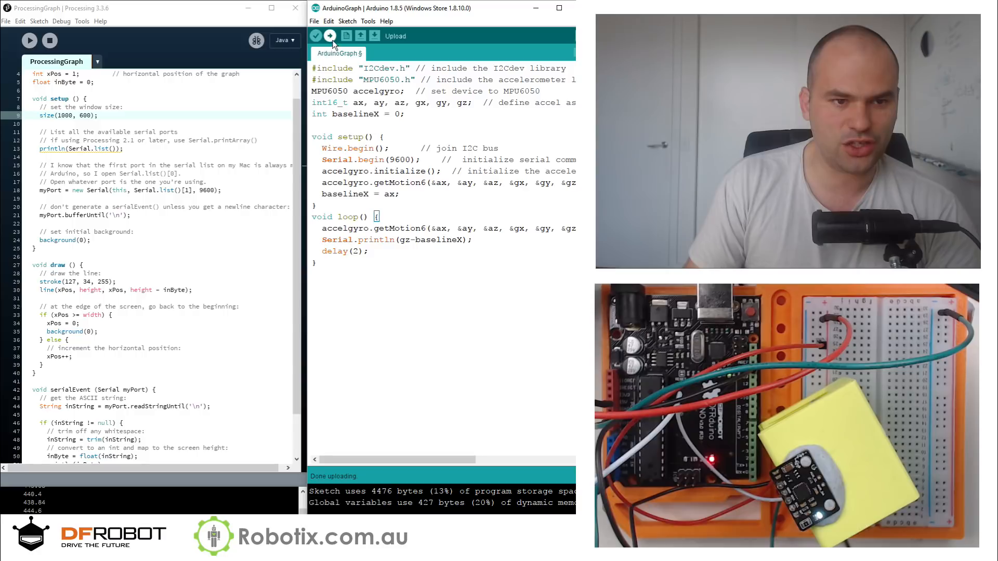
{"action": "left_click", "coordinate": [316, 36]}
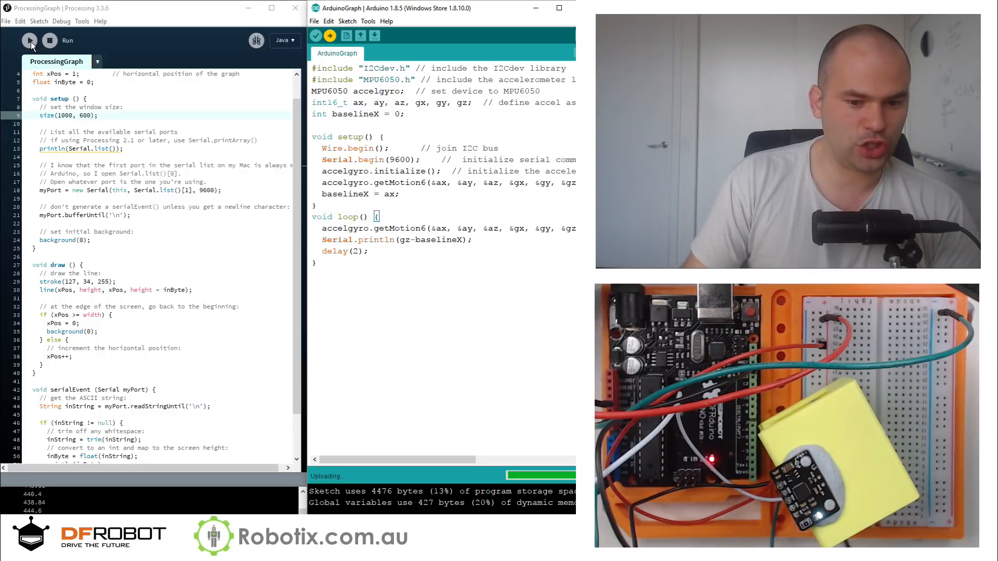
Step: Graph the gz readings, then change the println to abs(gz-baselineX)*0.1 and upload
{"action": "left_click", "coordinate": [29, 40]}
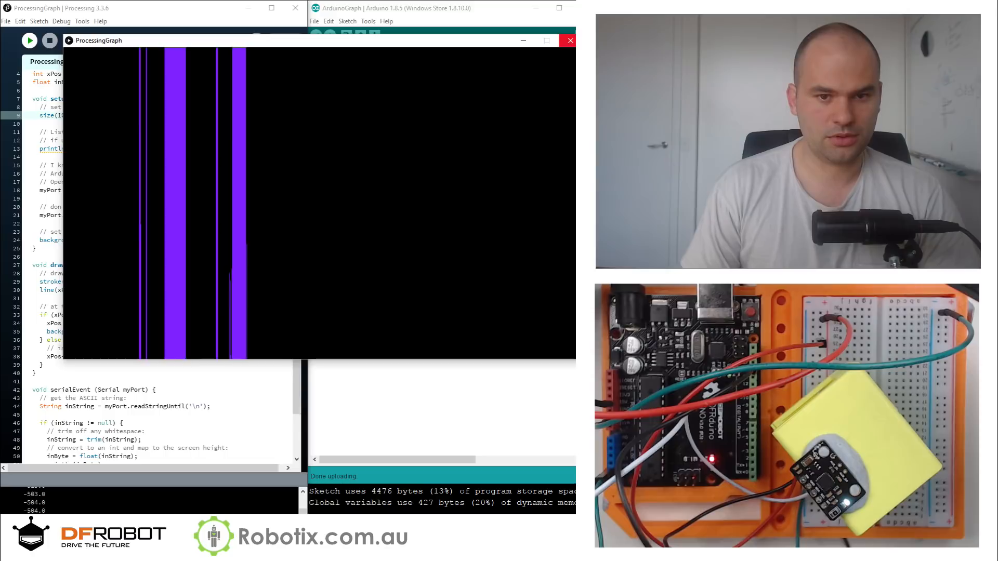
{"action": "left_click", "coordinate": [568, 40]}
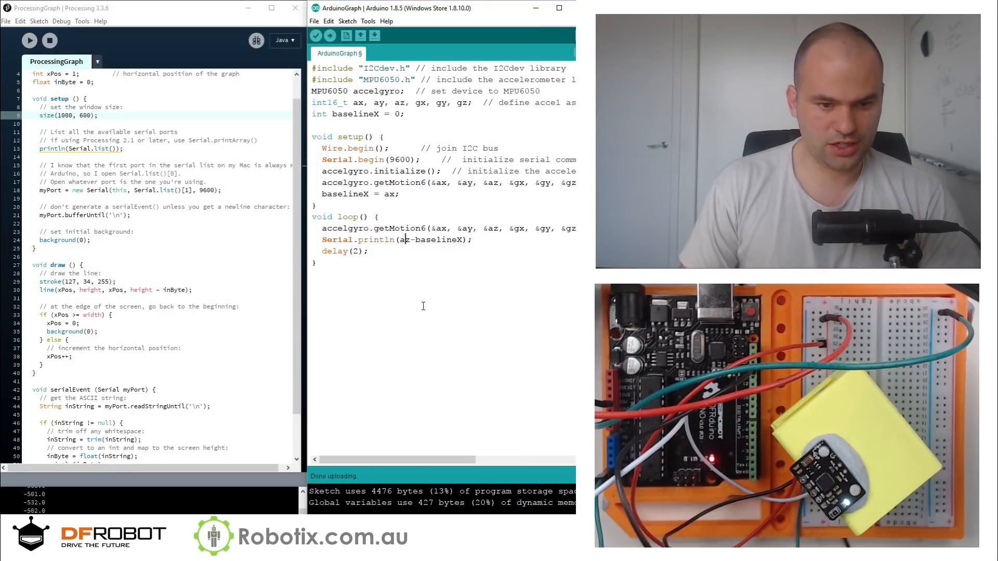
{"action": "type", "text": "abs(g"}
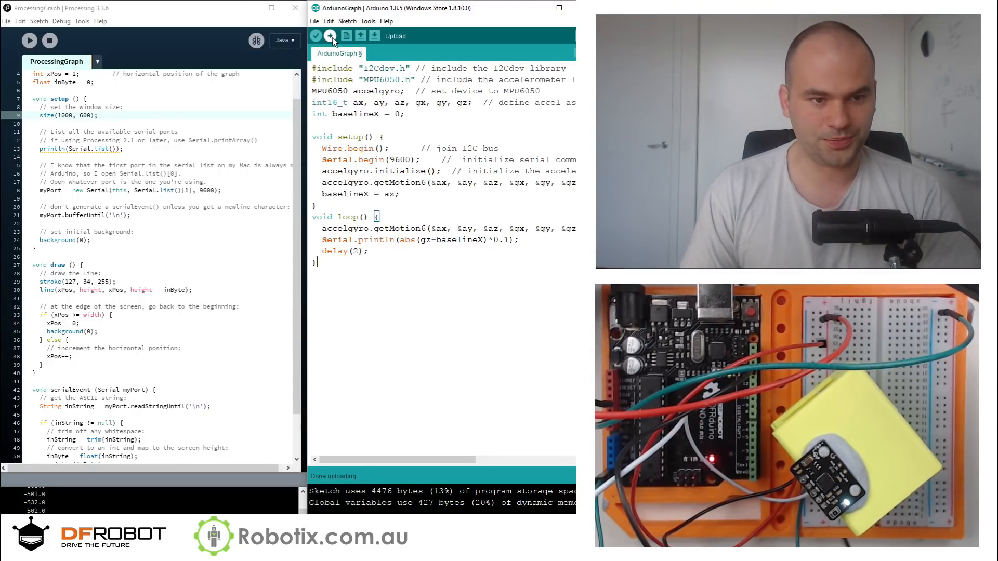
{"action": "left_click", "coordinate": [331, 36]}
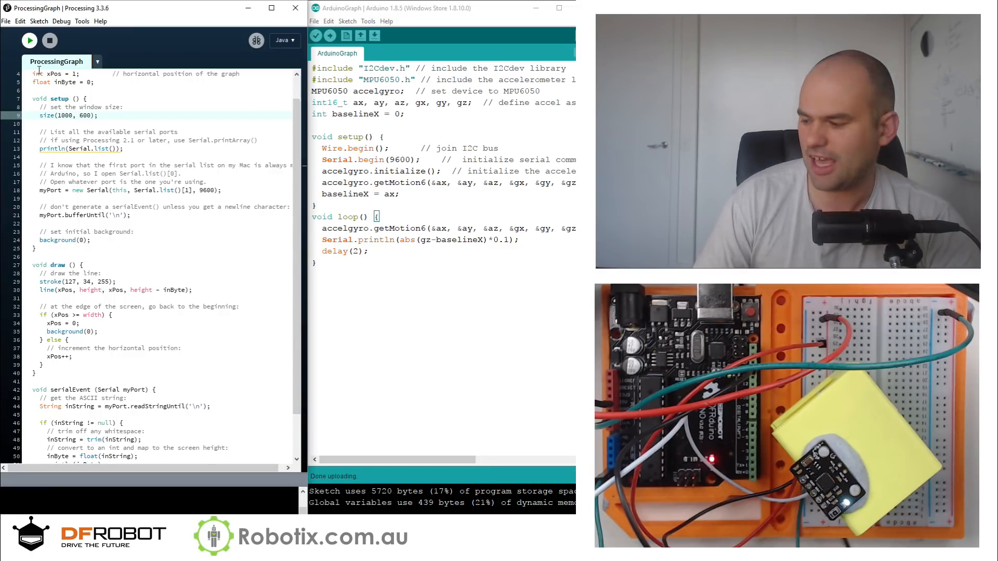
Step: Graph the scaled gz readings as purple spikes near 72–77, then remove abs
{"action": "left_click", "coordinate": [29, 40]}
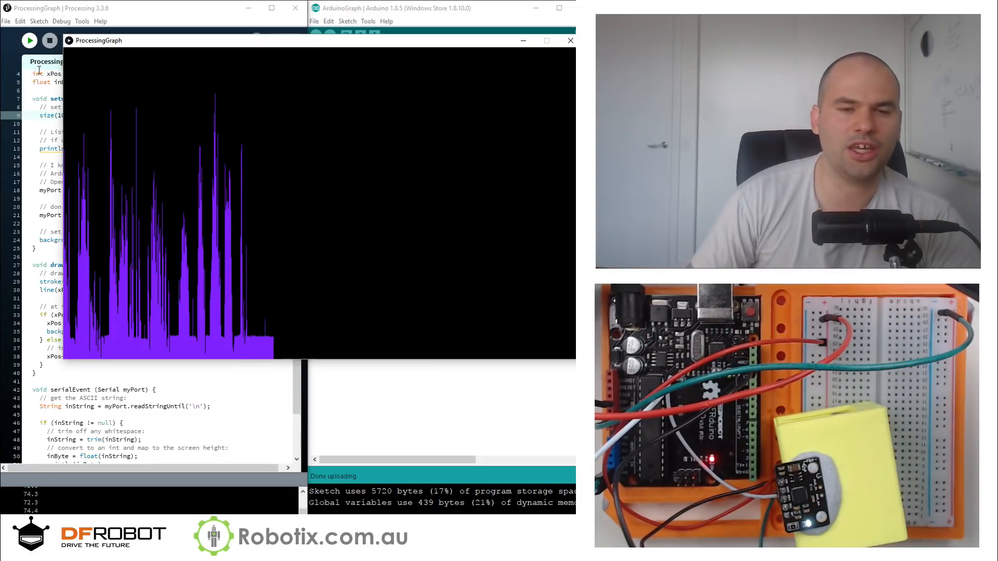
{"action": "left_click", "coordinate": [570, 40]}
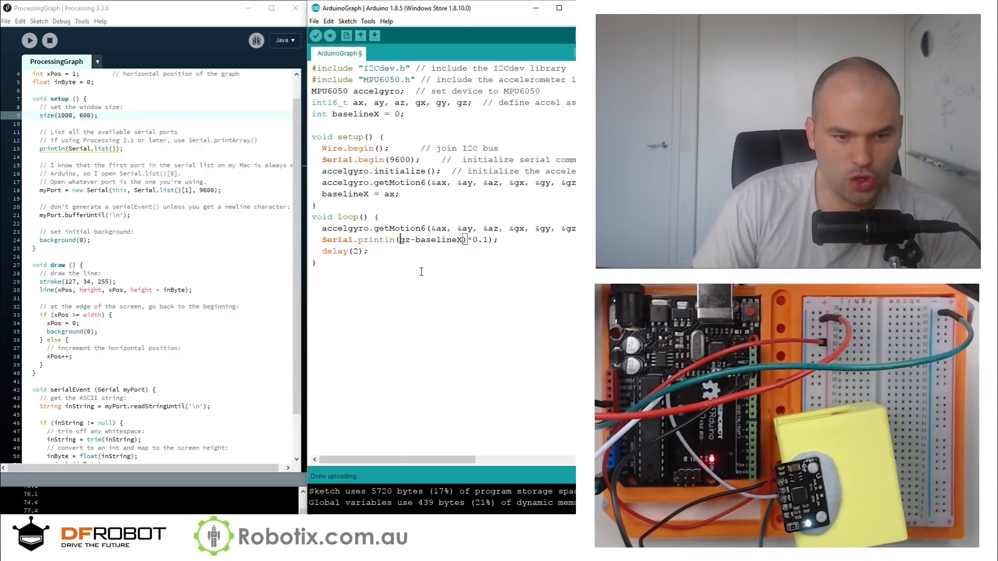
Step: Print (500+ gz-baselineX)*0.1, fix the missing-parenthesis compile error, and upload
{"action": "type", "text": "500+"}
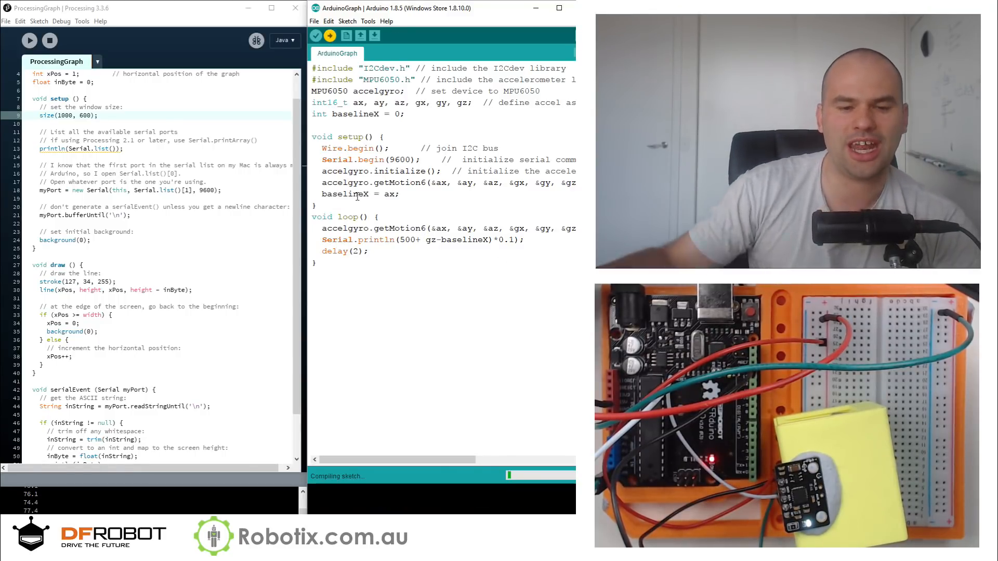
{"action": "left_click", "coordinate": [315, 36]}
{"action": "type", "text": "("}
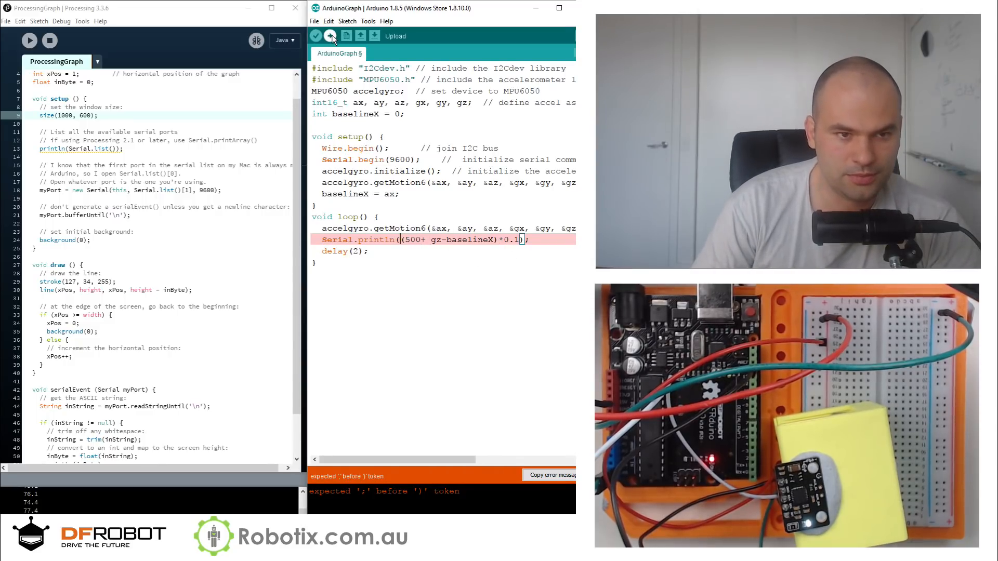
{"action": "left_click", "coordinate": [315, 36]}
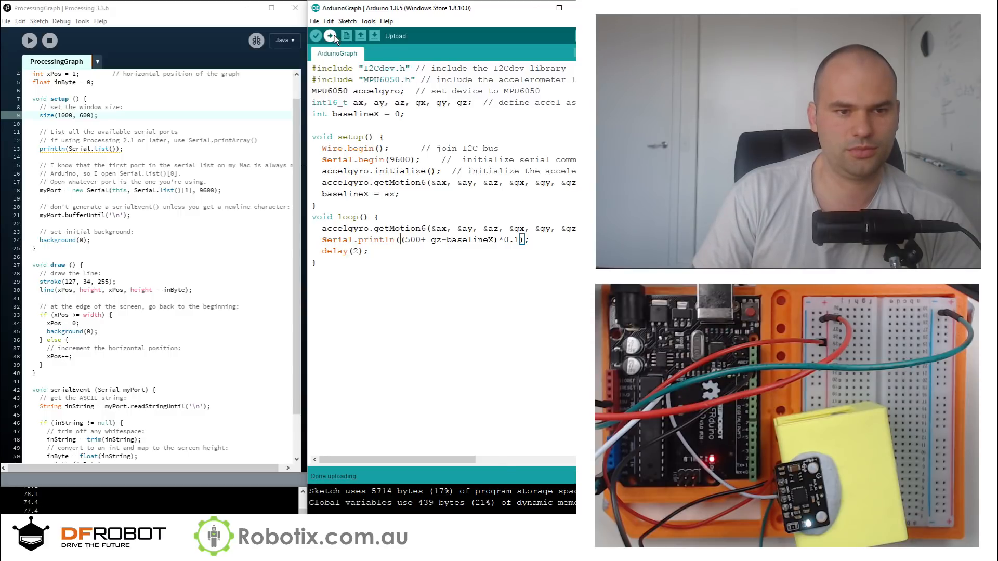
{"action": "left_click", "coordinate": [329, 35]}
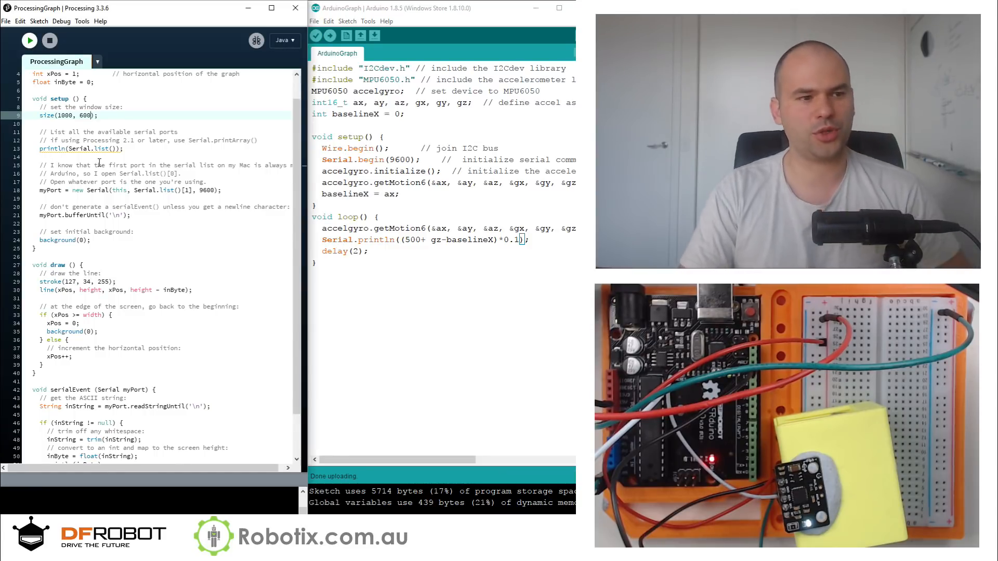
Step: View the offset graph's tall purple bands, then regroup the line as 500+ (gz-baselineX)*0.1
{"action": "left_click", "coordinate": [30, 40]}
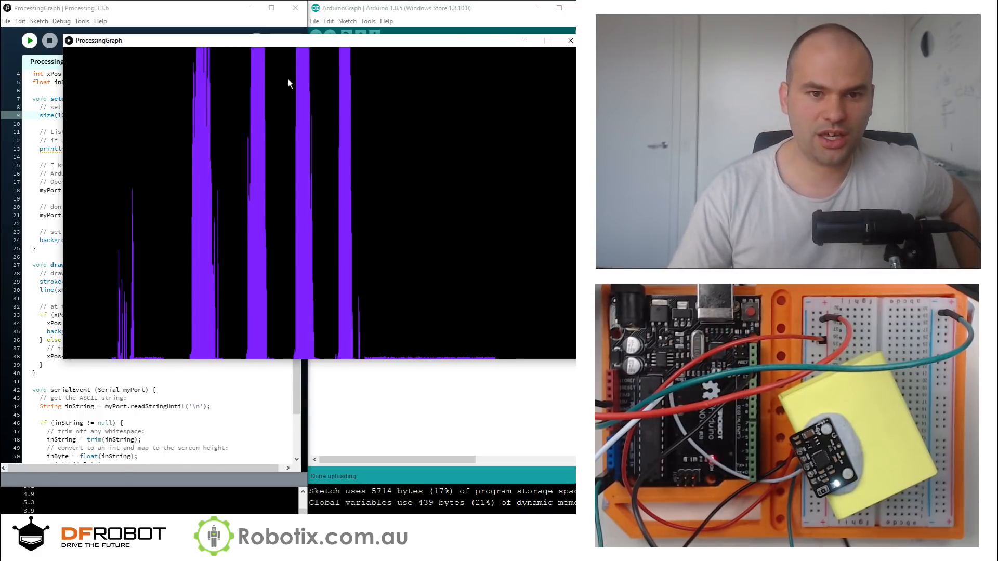
{"action": "left_click", "coordinate": [571, 40]}
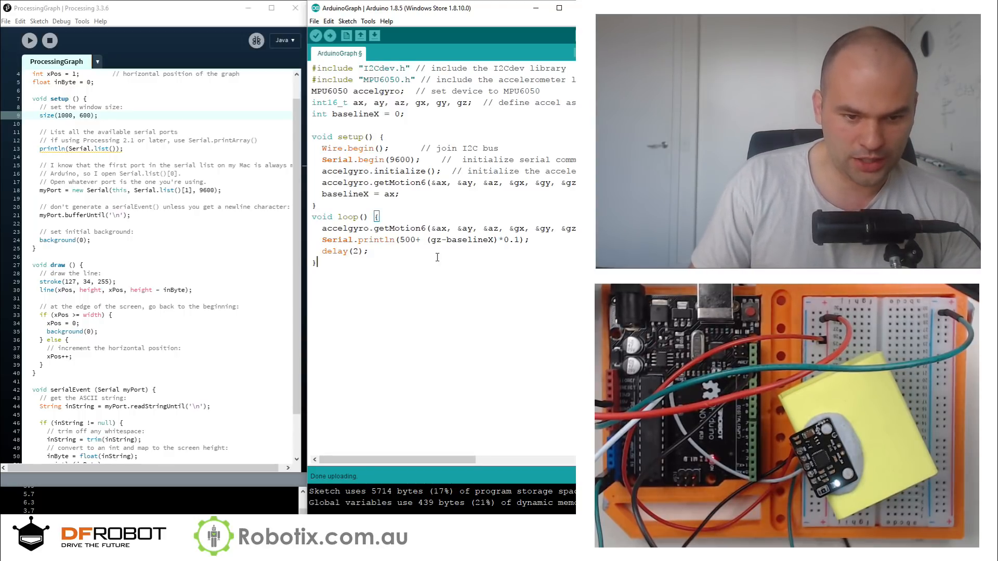
Step: Upload the regrouped sketch and graph it as a mid-height purple band near 438
{"action": "left_click", "coordinate": [330, 36]}
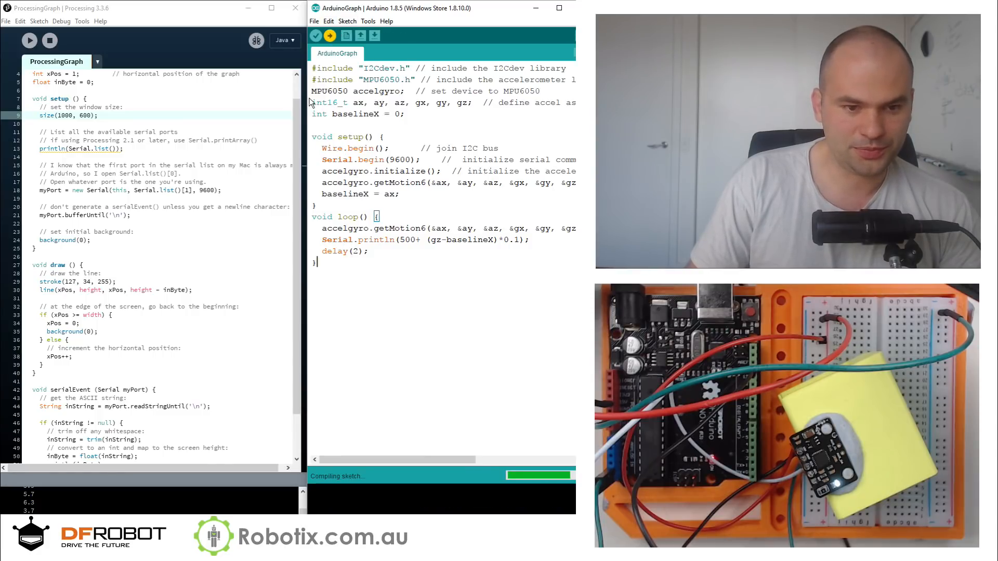
{"action": "left_click", "coordinate": [330, 36]}
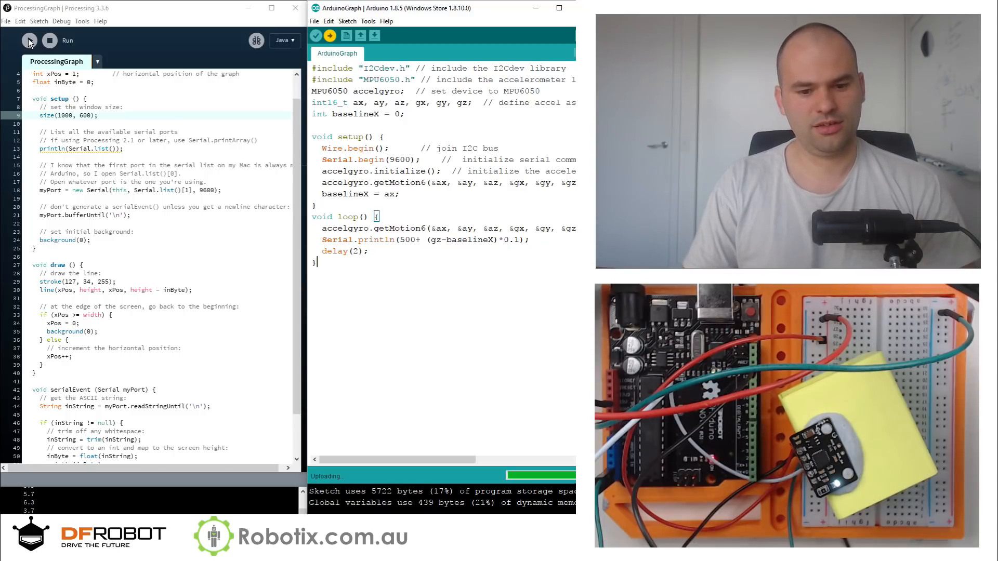
{"action": "left_click", "coordinate": [29, 40]}
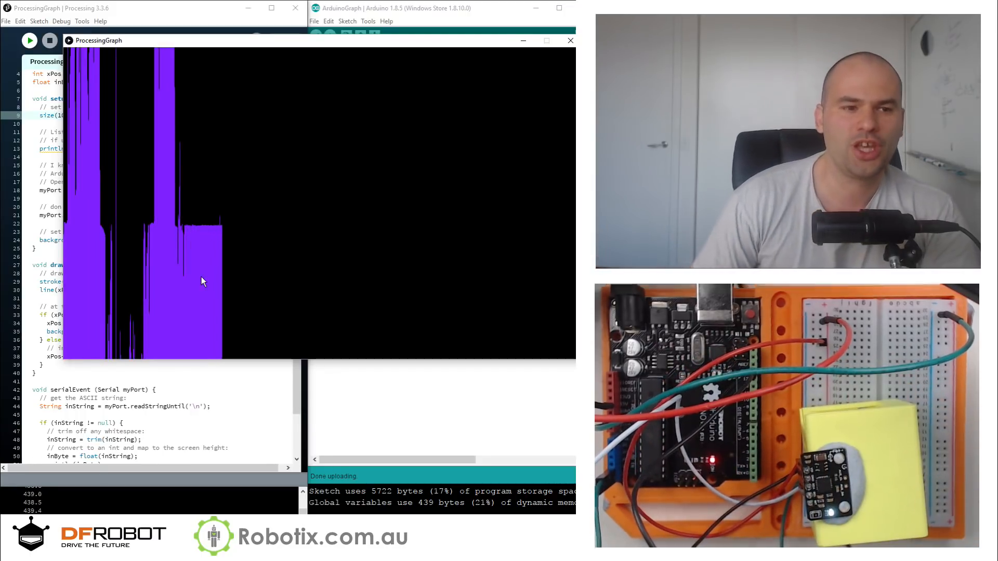
{"action": "left_click", "coordinate": [570, 40]}
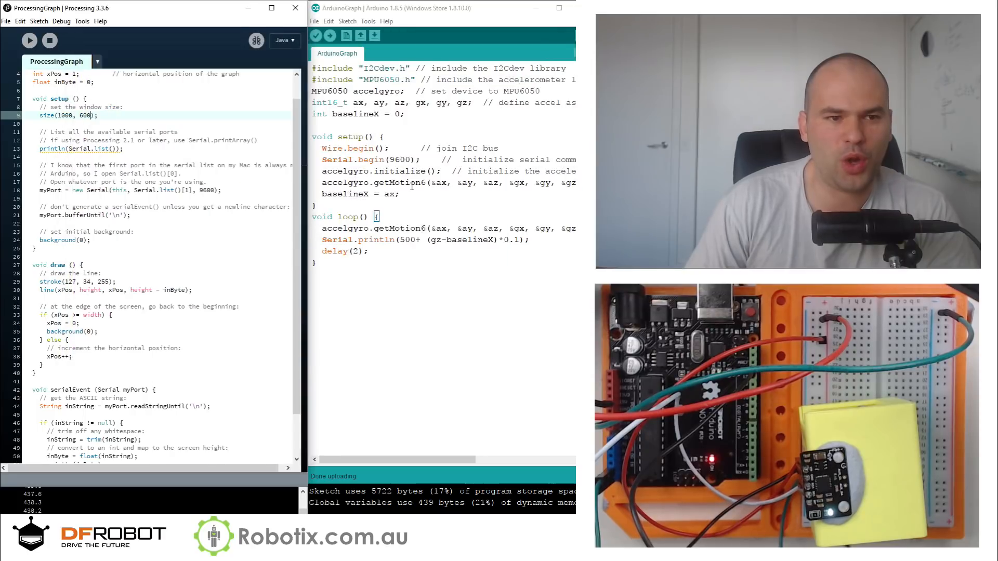